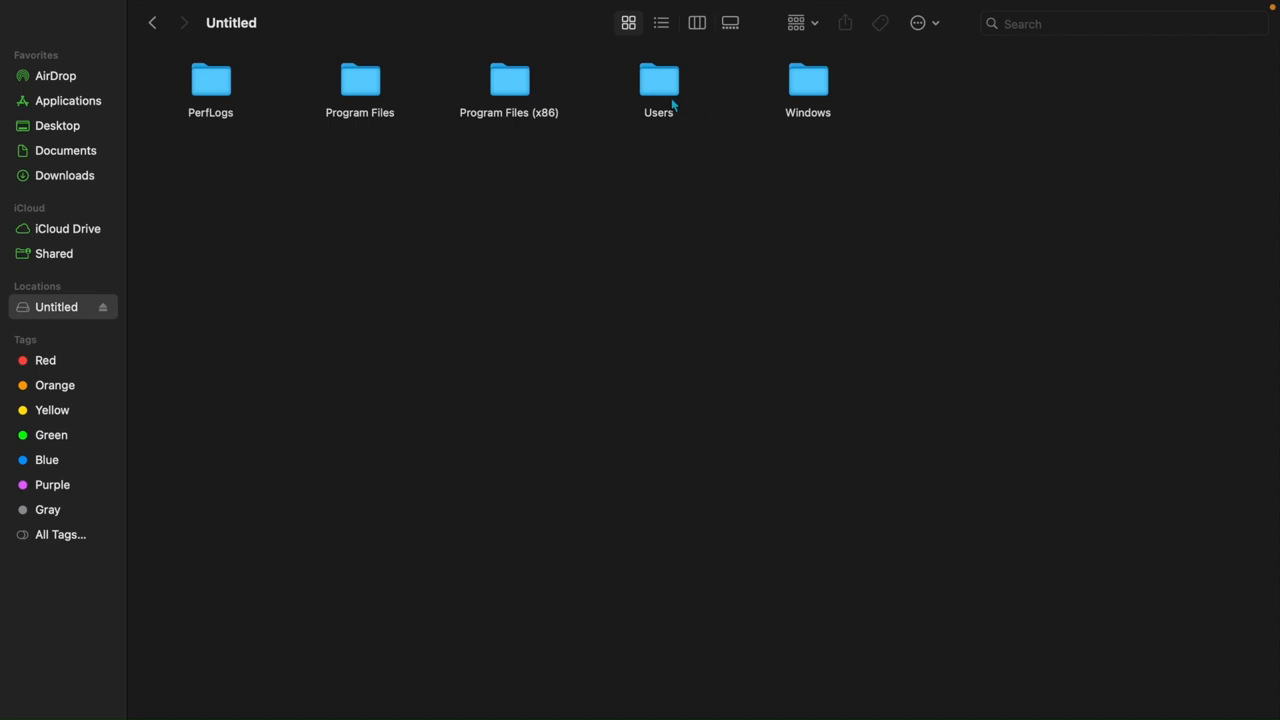
# Step: Open Users, then the user's home folder, then its Desktop folder on the Untitled drive
pyautogui.doubleClick(659, 85)
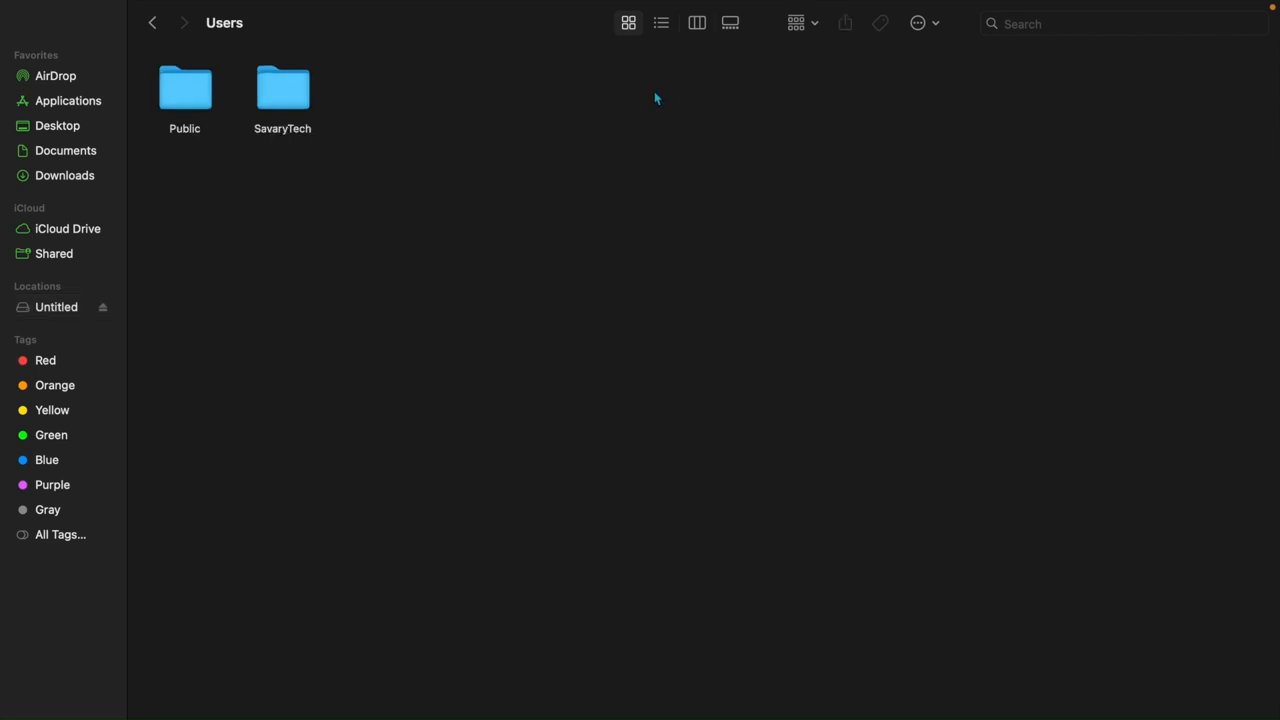
pyautogui.click(283, 88)
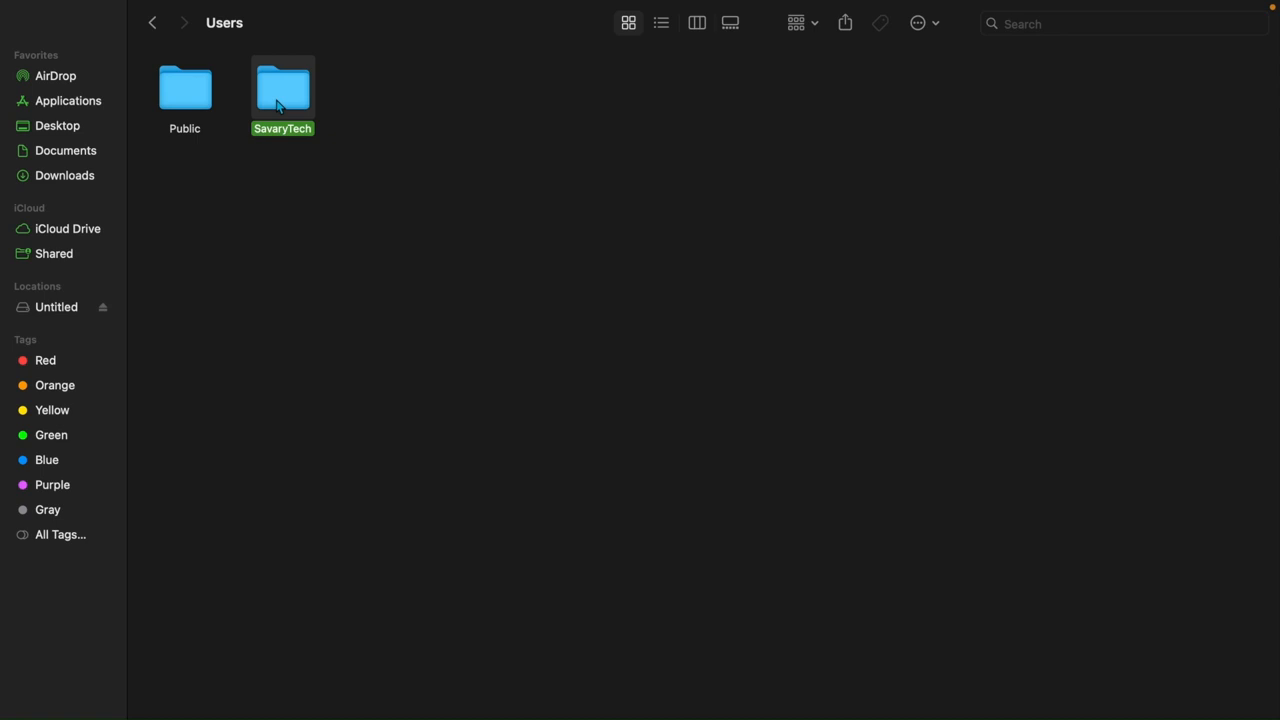
pyautogui.doubleClick(282, 87)
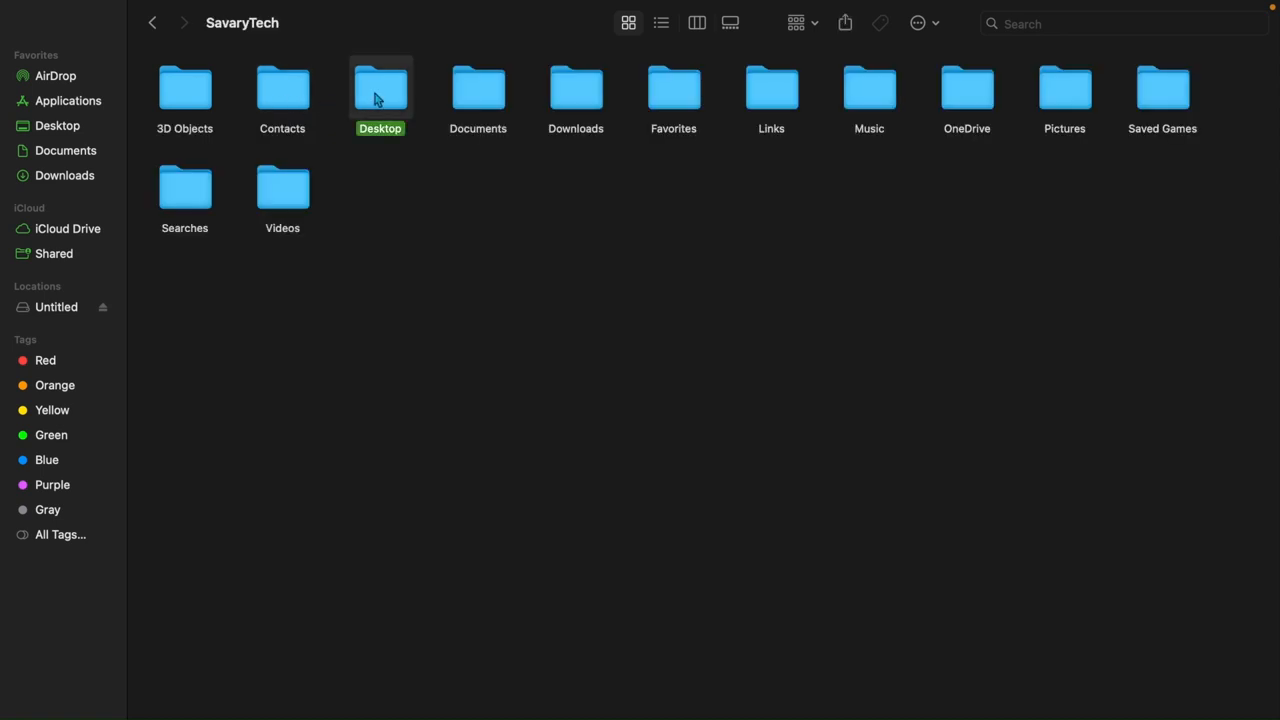
pyautogui.doubleClick(380, 88)
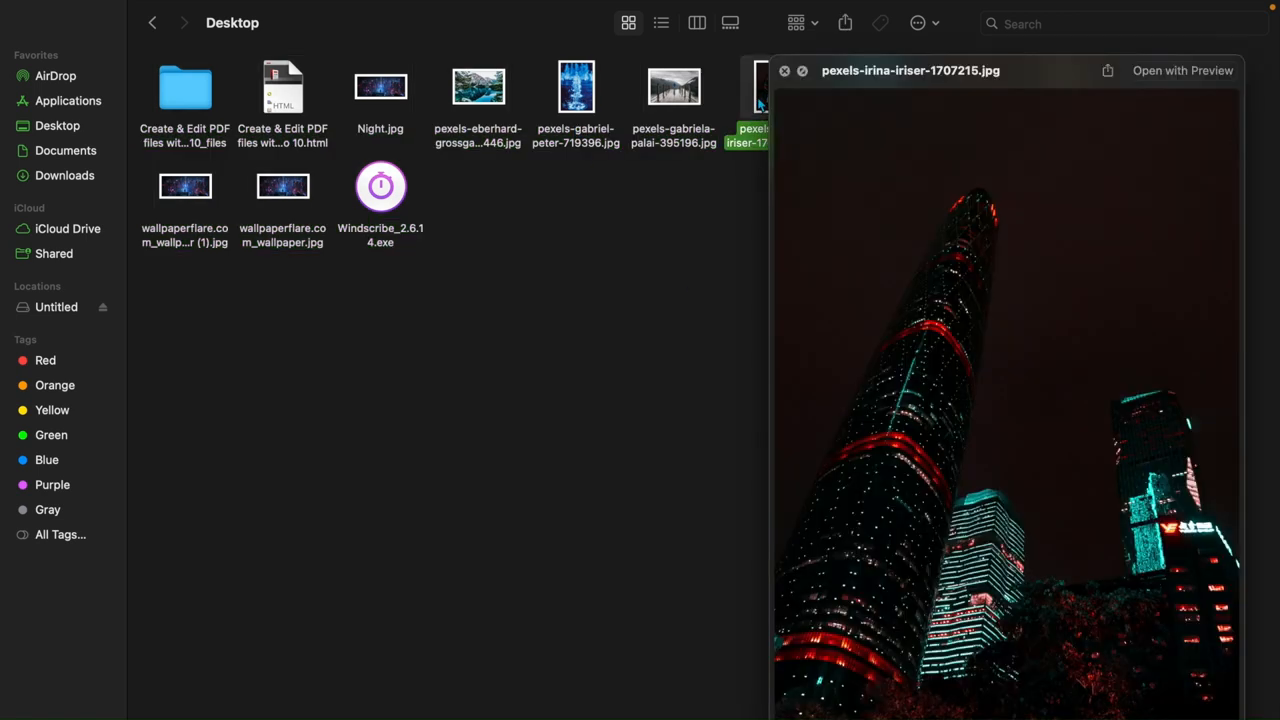
# Step: Preview the skyscraper and orange moon photos and other Desktop files, then go back
pyautogui.click(785, 71)
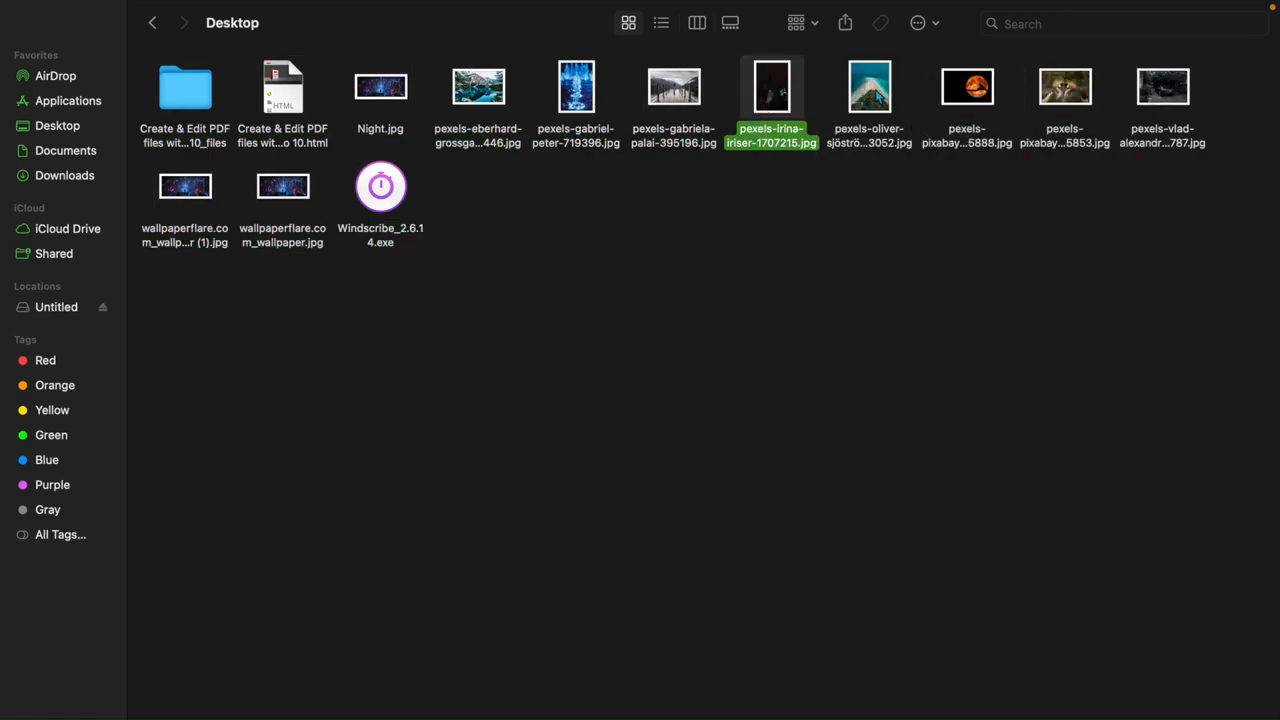
pyautogui.click(869, 86)
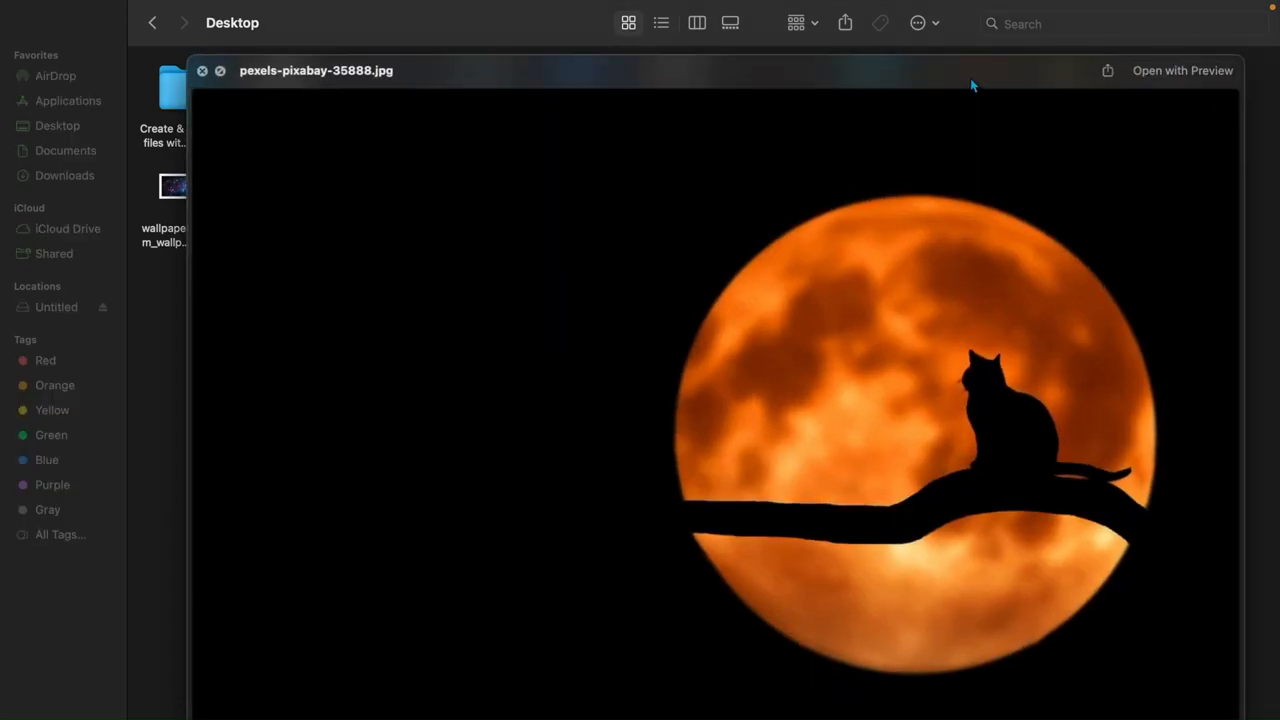
pyautogui.click(202, 70)
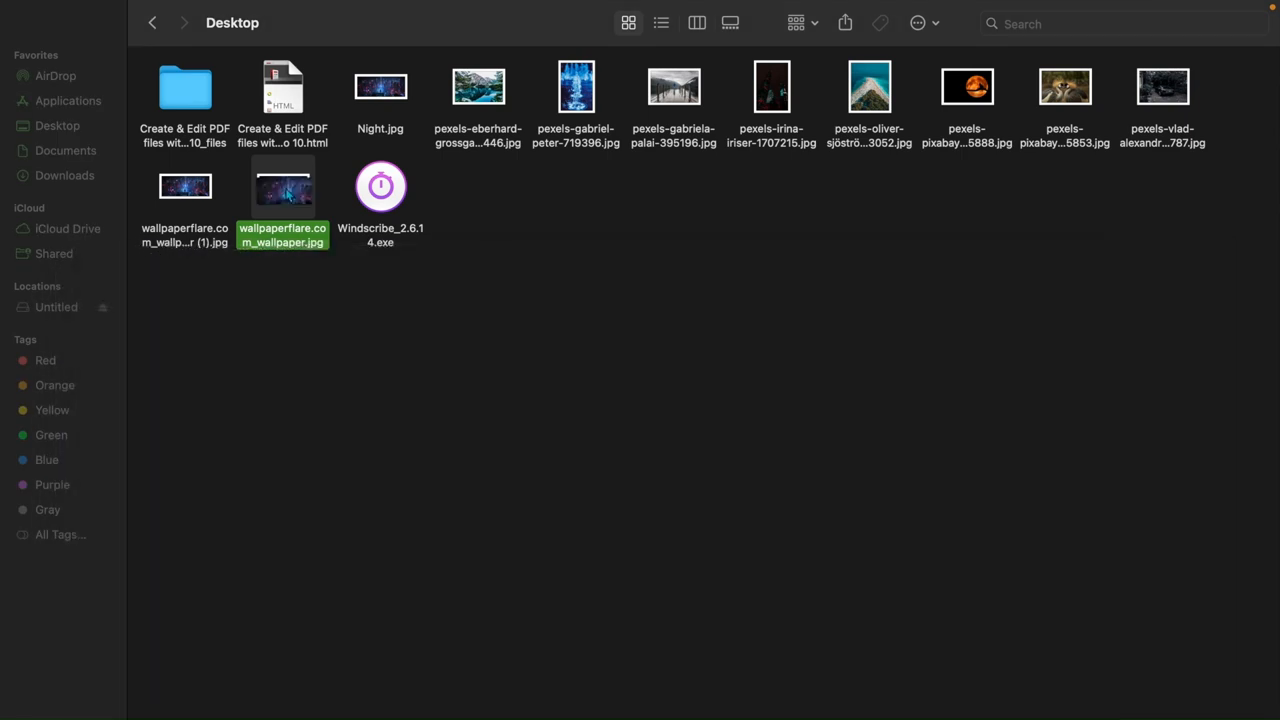
pyautogui.click(380, 187)
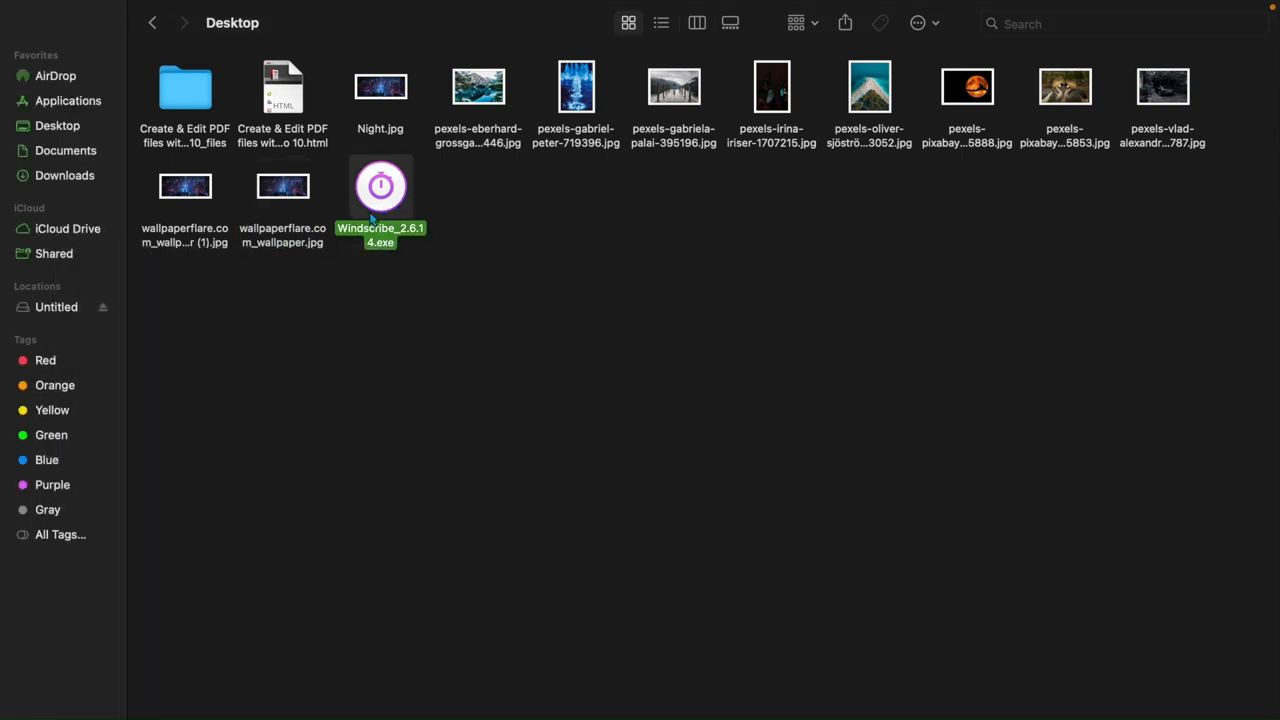
pyautogui.click(185, 87)
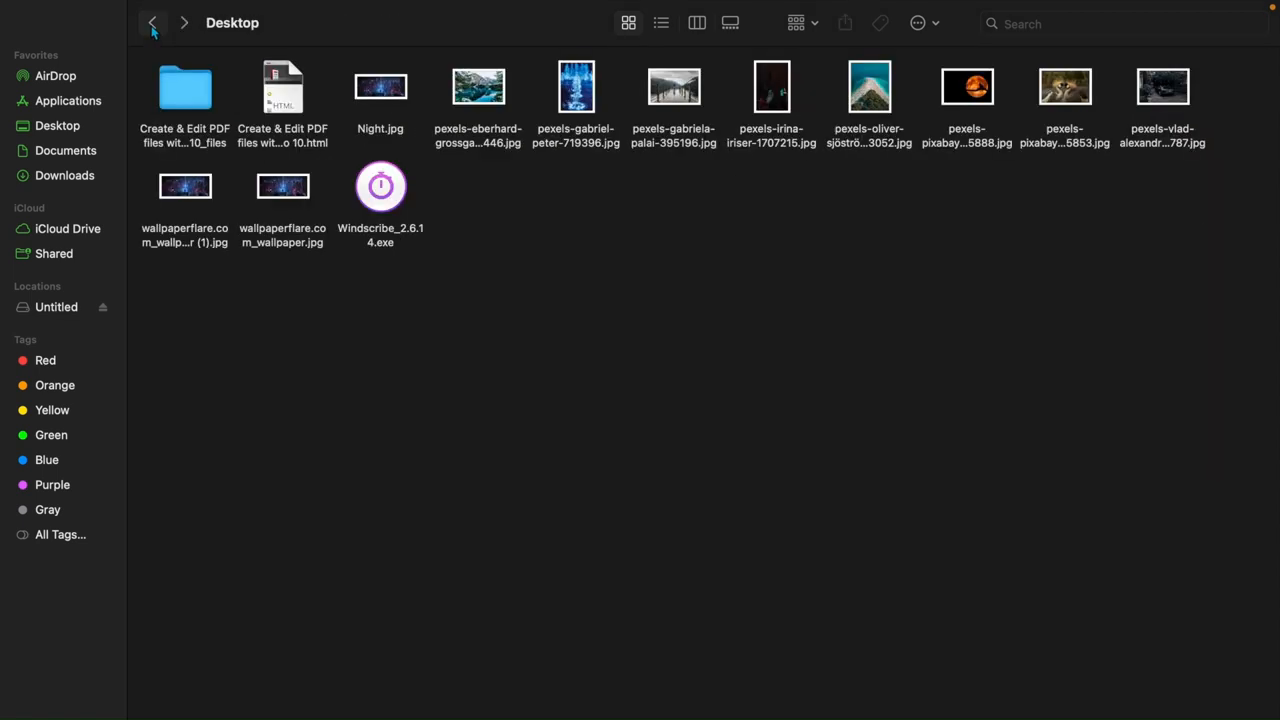
pyautogui.click(152, 23)
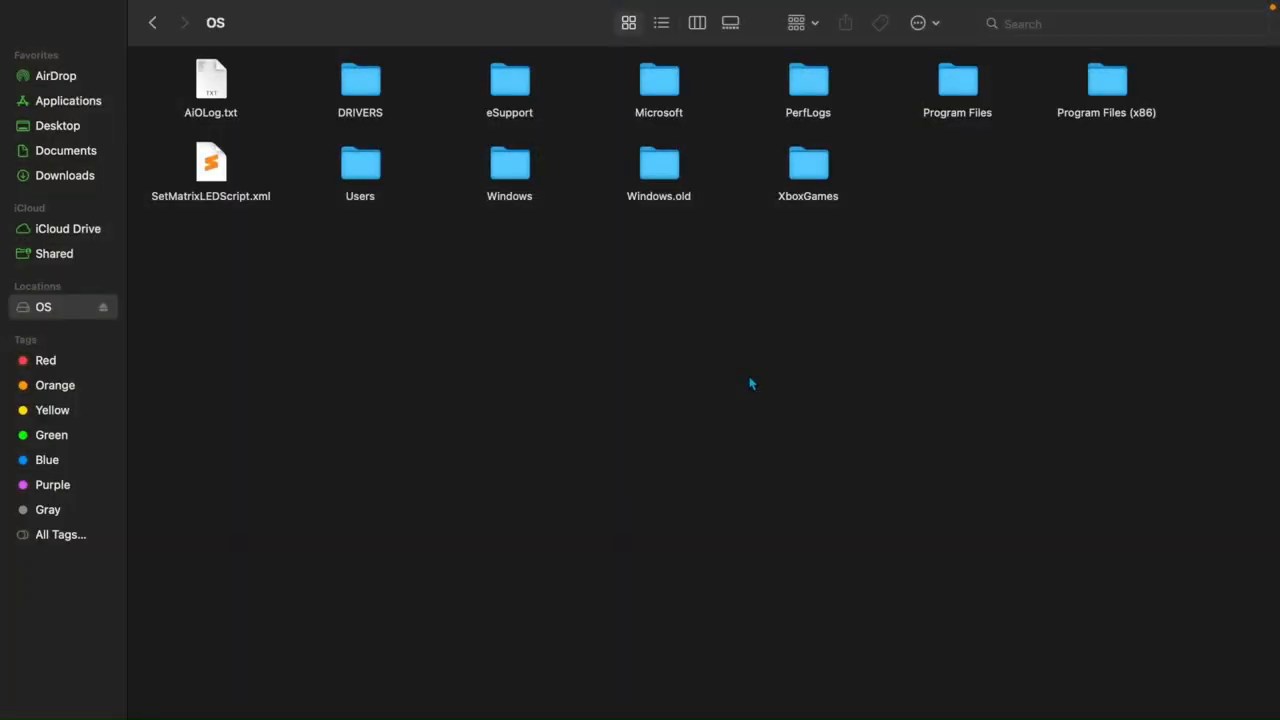
# Step: On the OS drive, open Users and the user's Desktop folder
pyautogui.click(360, 163)
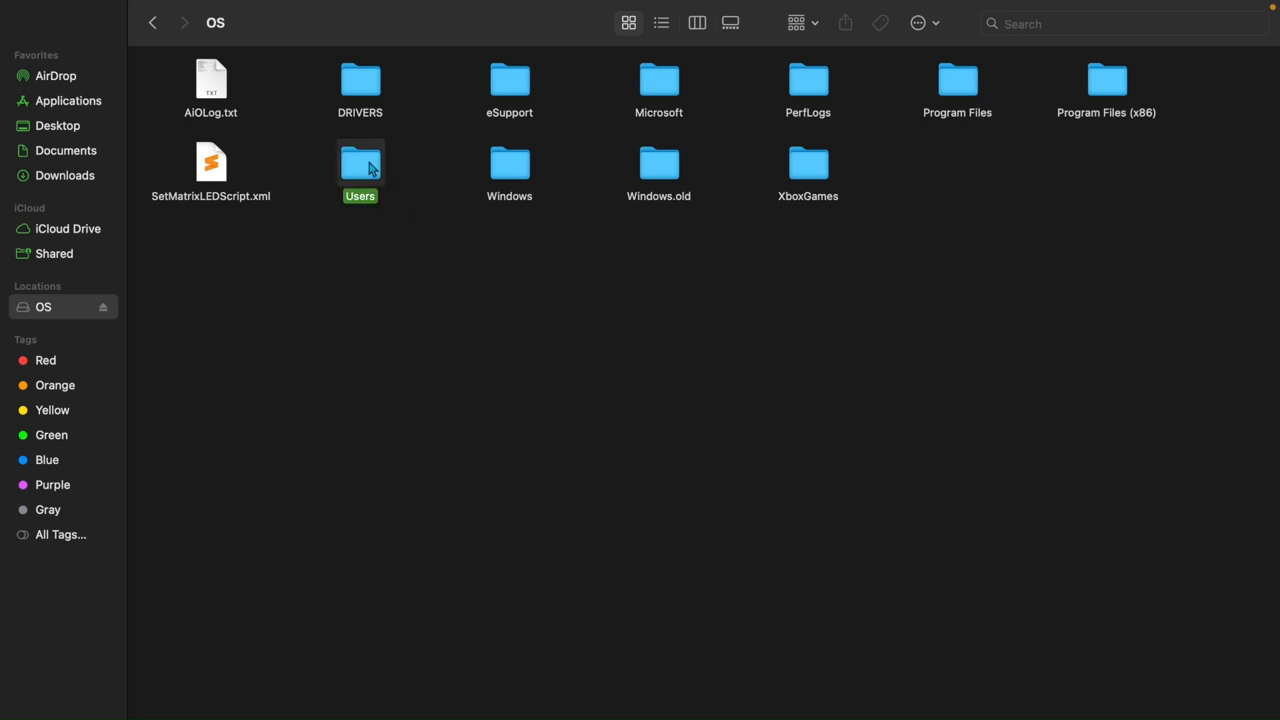
pyautogui.doubleClick(360, 165)
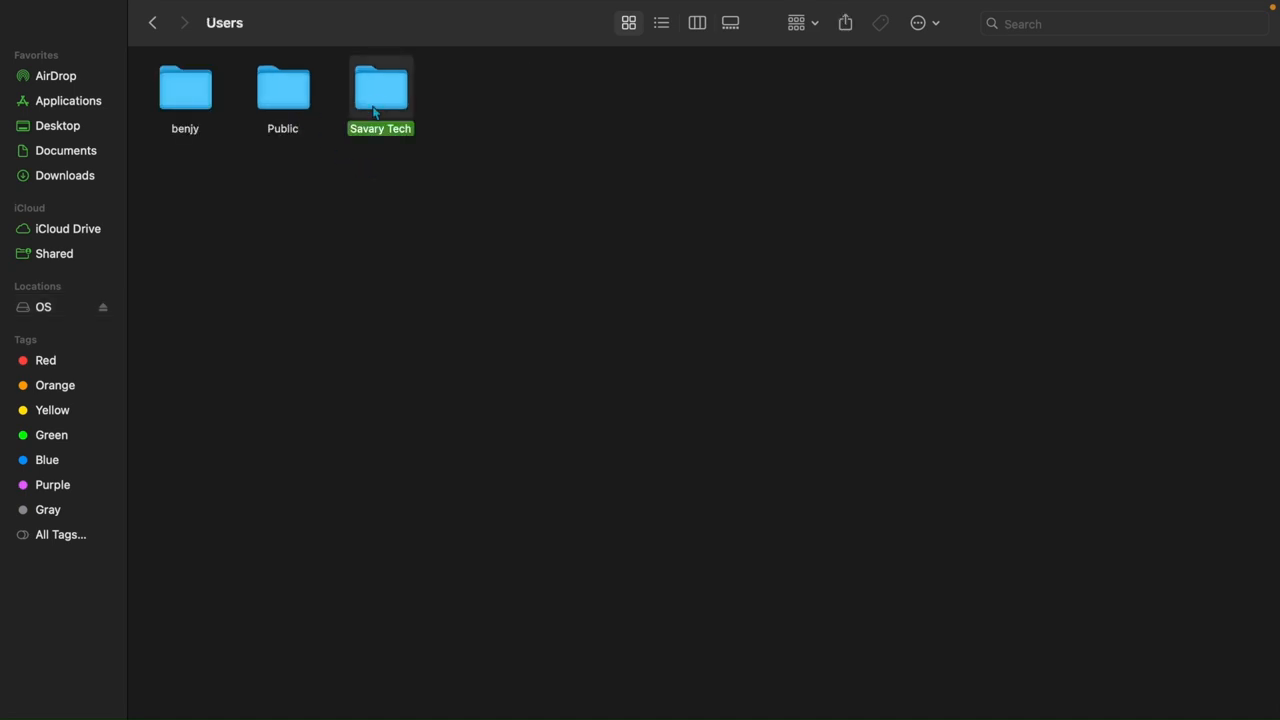
pyautogui.click(57, 125)
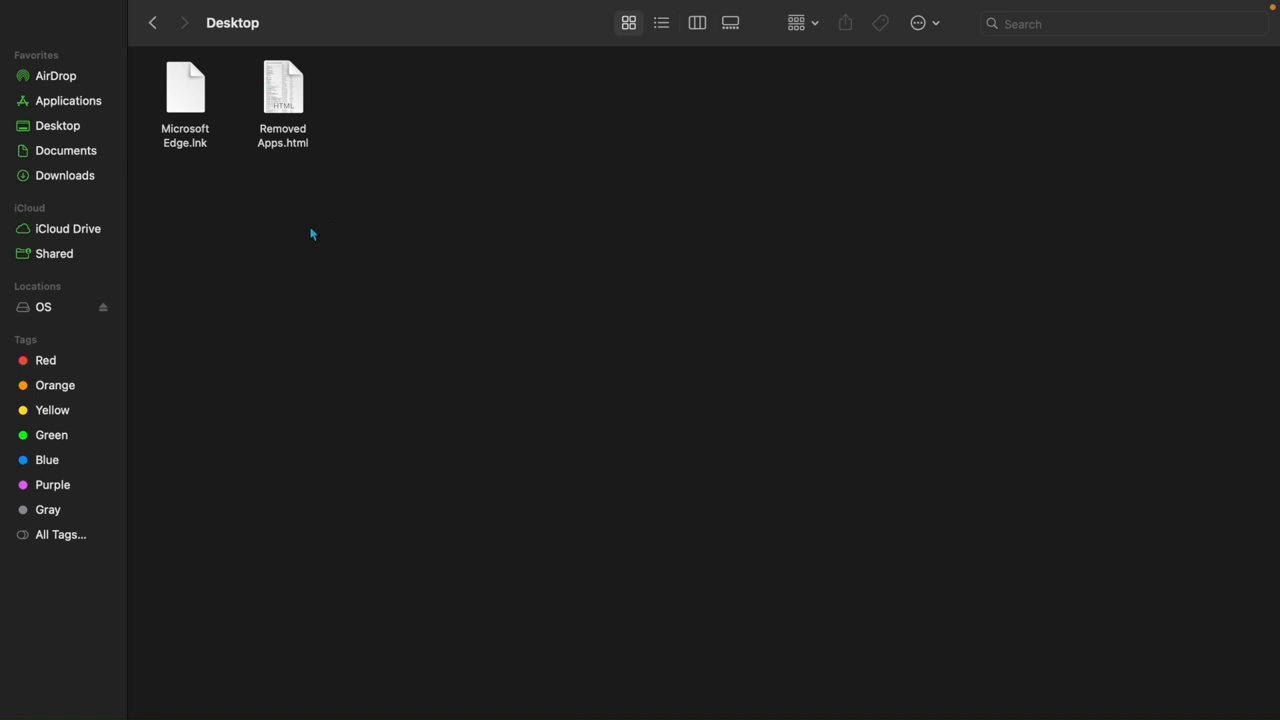
pyautogui.click(282, 87)
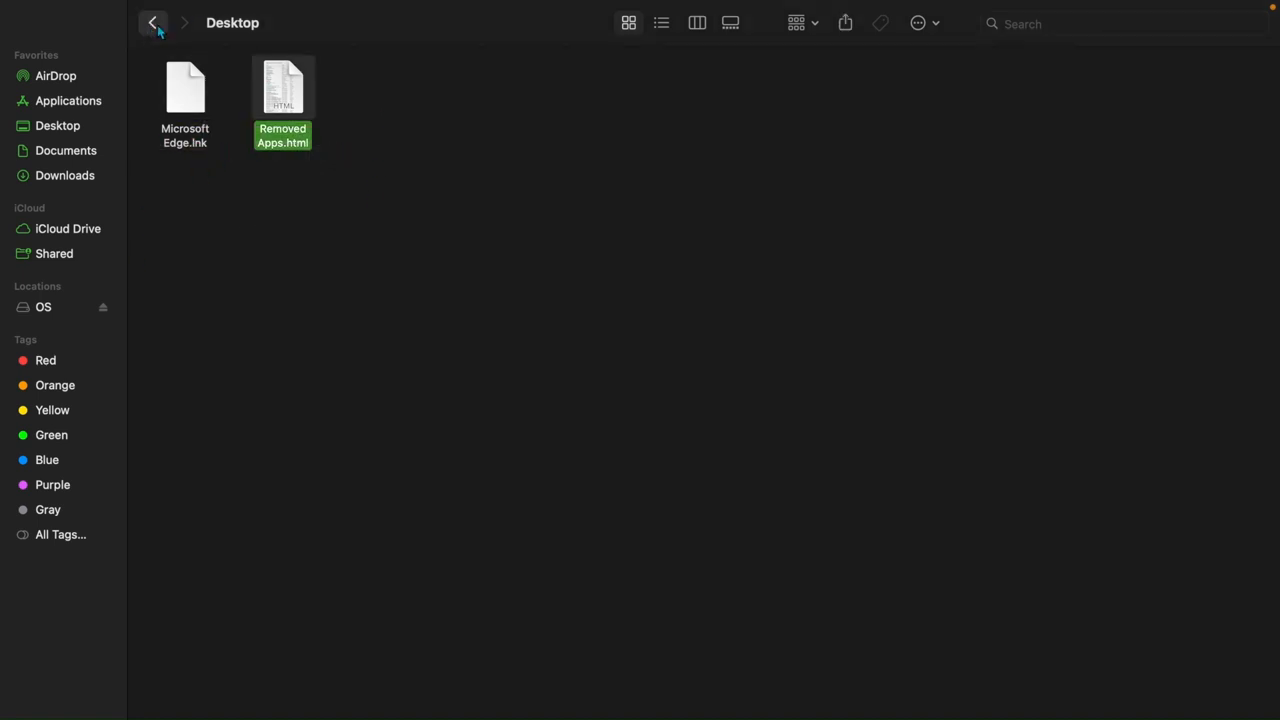
# Step: Move to Downloads, select all files, then narrow the selection to WLLPPR.png
pyautogui.click(153, 23)
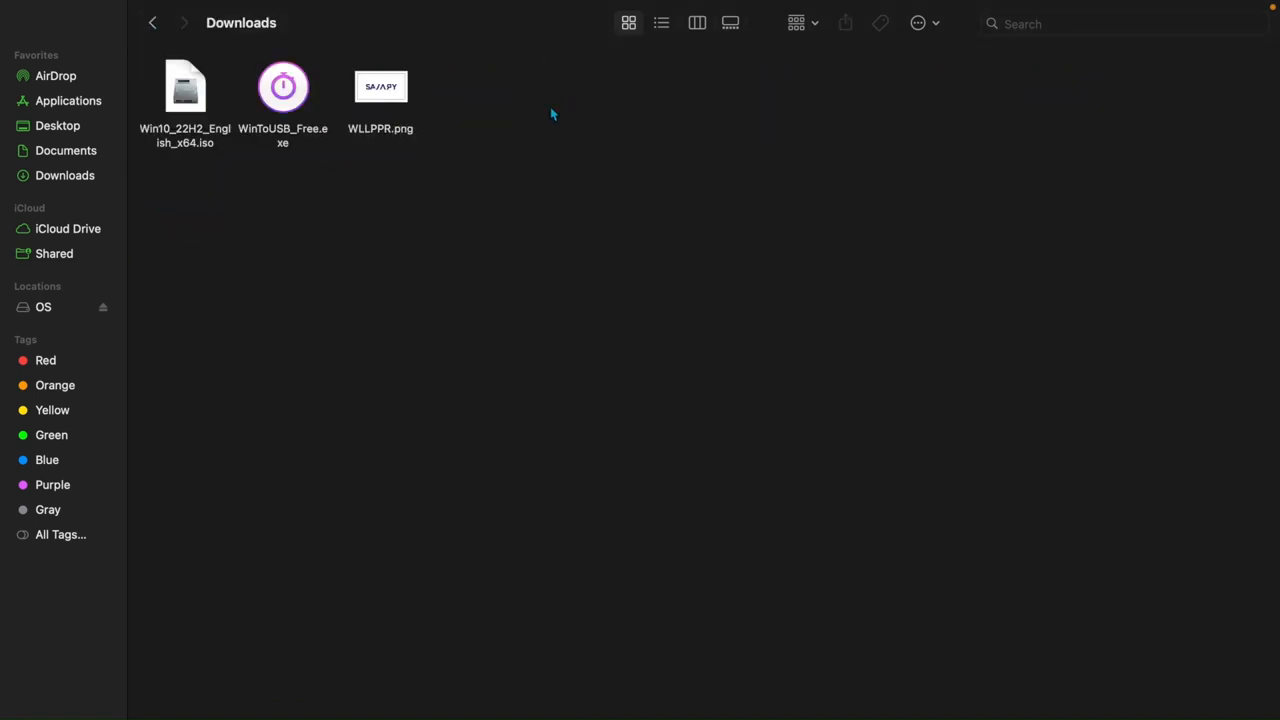
pyautogui.press('cmd+a')
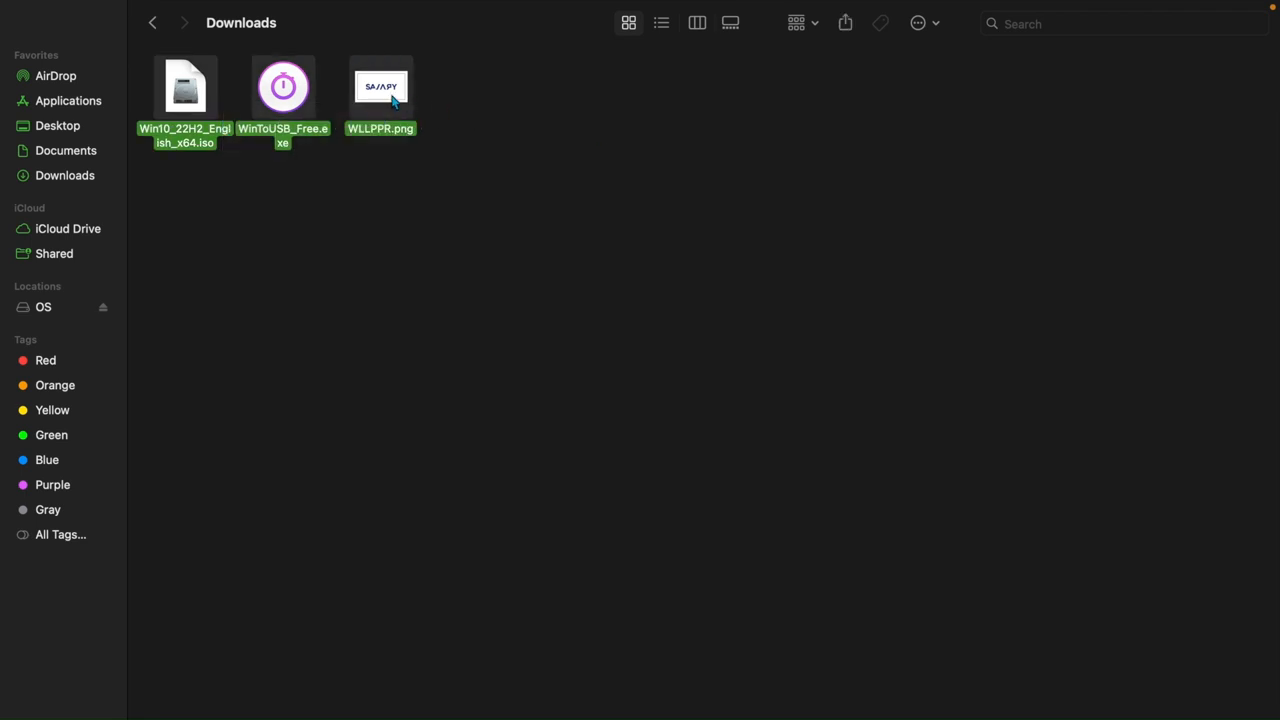
pyautogui.click(380, 87)
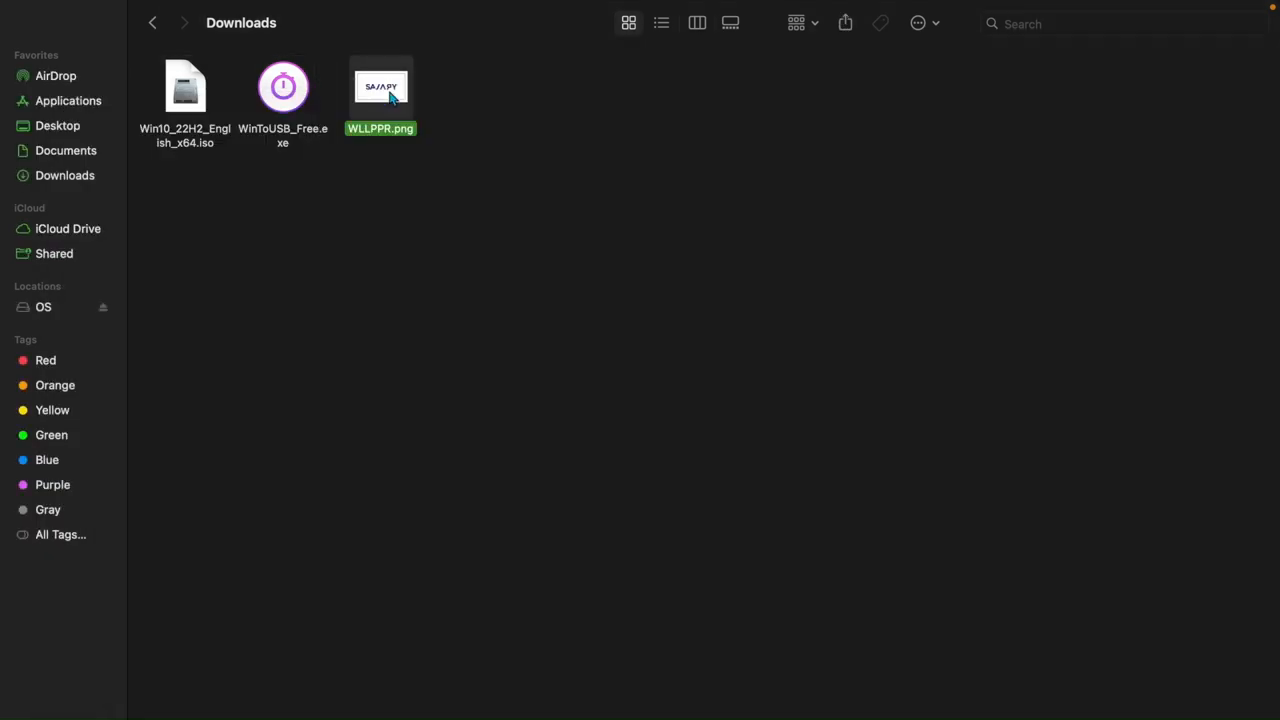
pyautogui.moveTo(340, 247)
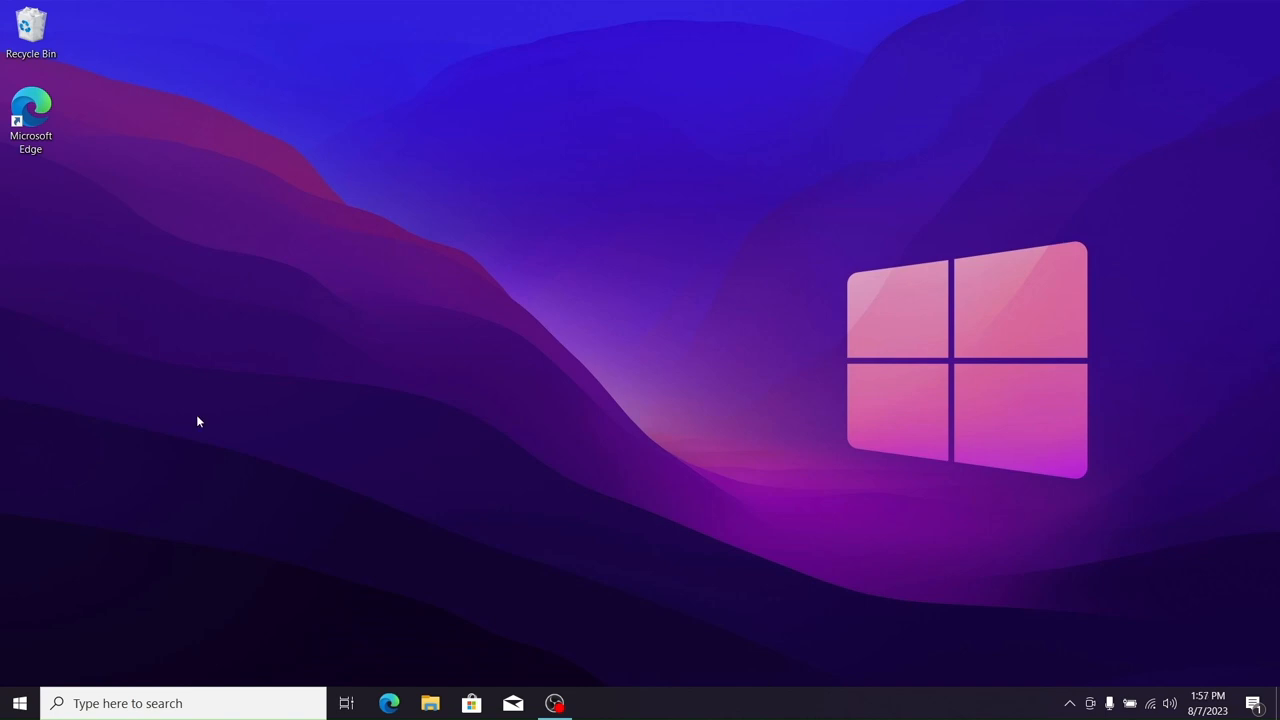
# Step: Search Windows for 'bitlocker' to find Manage BitLocker
pyautogui.write('bitlocker')
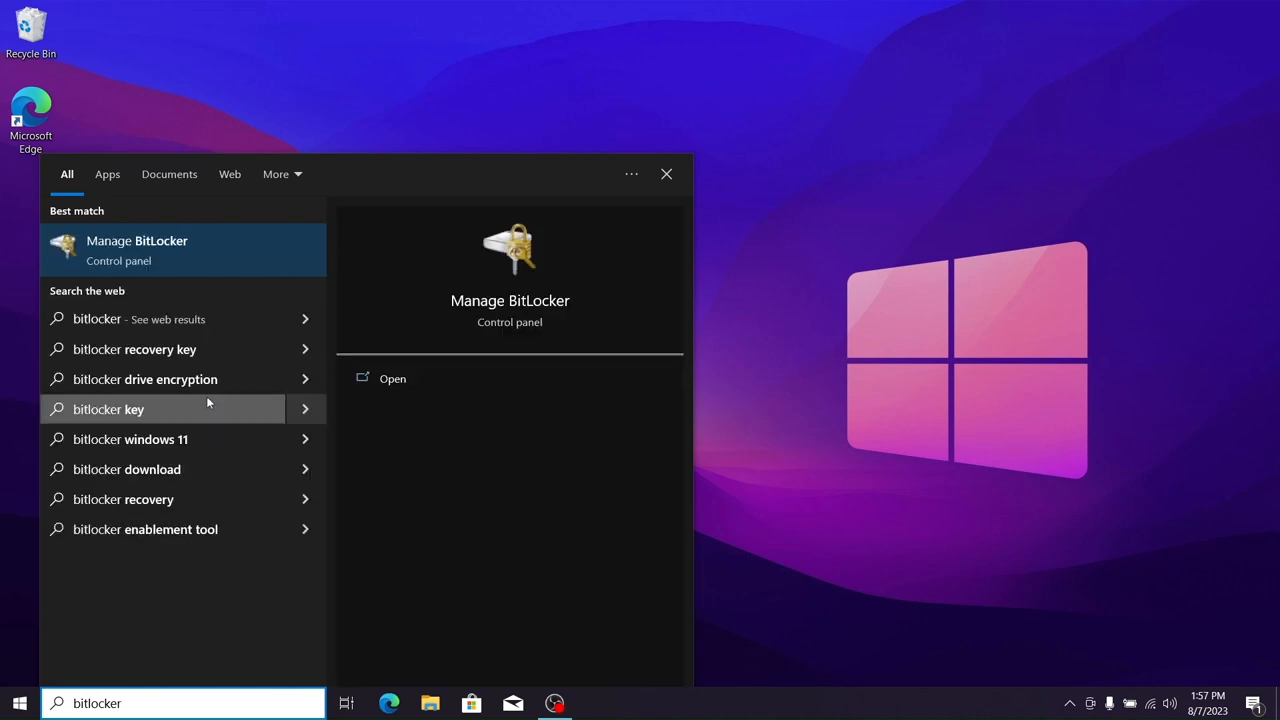
pyautogui.moveTo(137, 240)
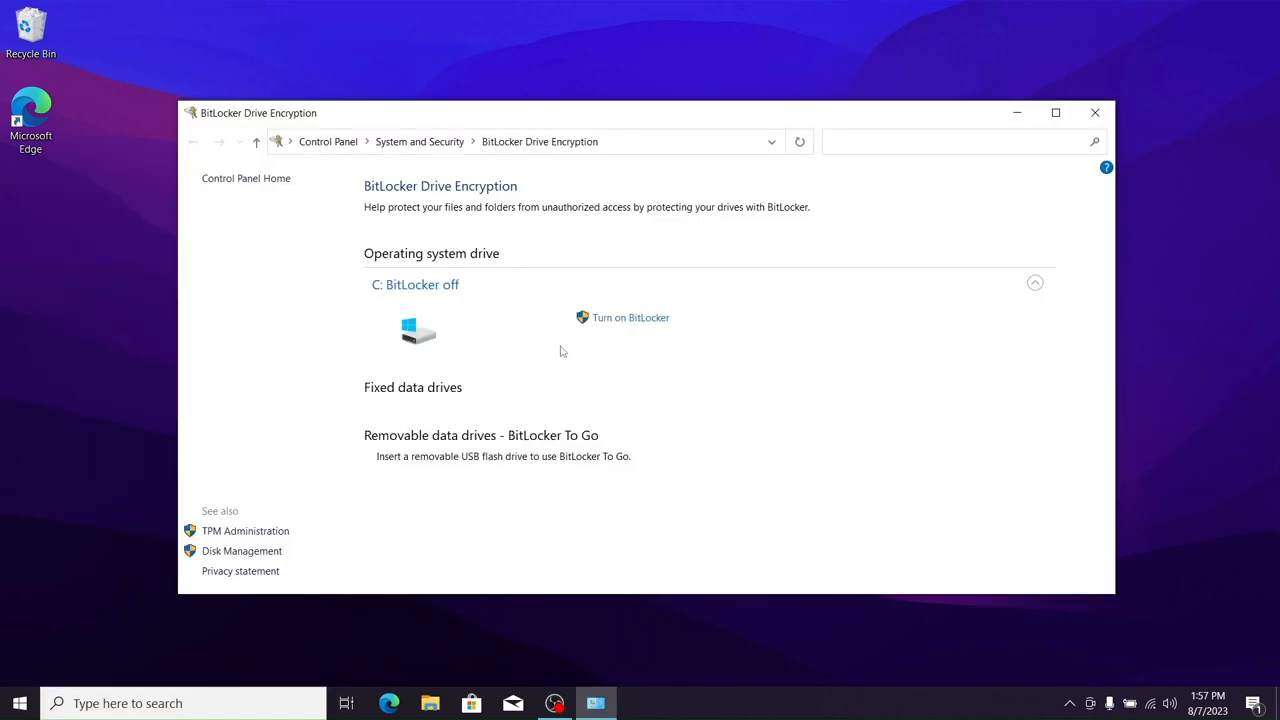
# Step: Turn on BitLocker for C: and print the recovery key via Microsoft Print to PDF into Documents
pyautogui.click(630, 317)
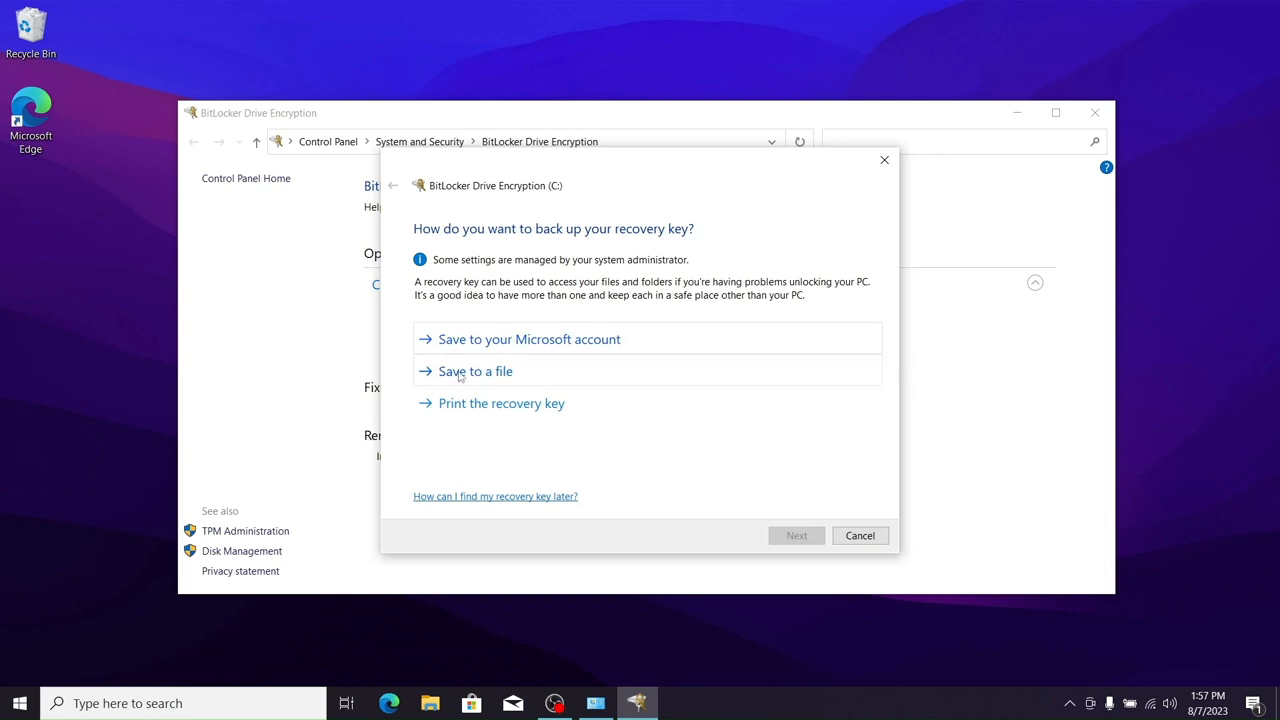
pyautogui.click(501, 403)
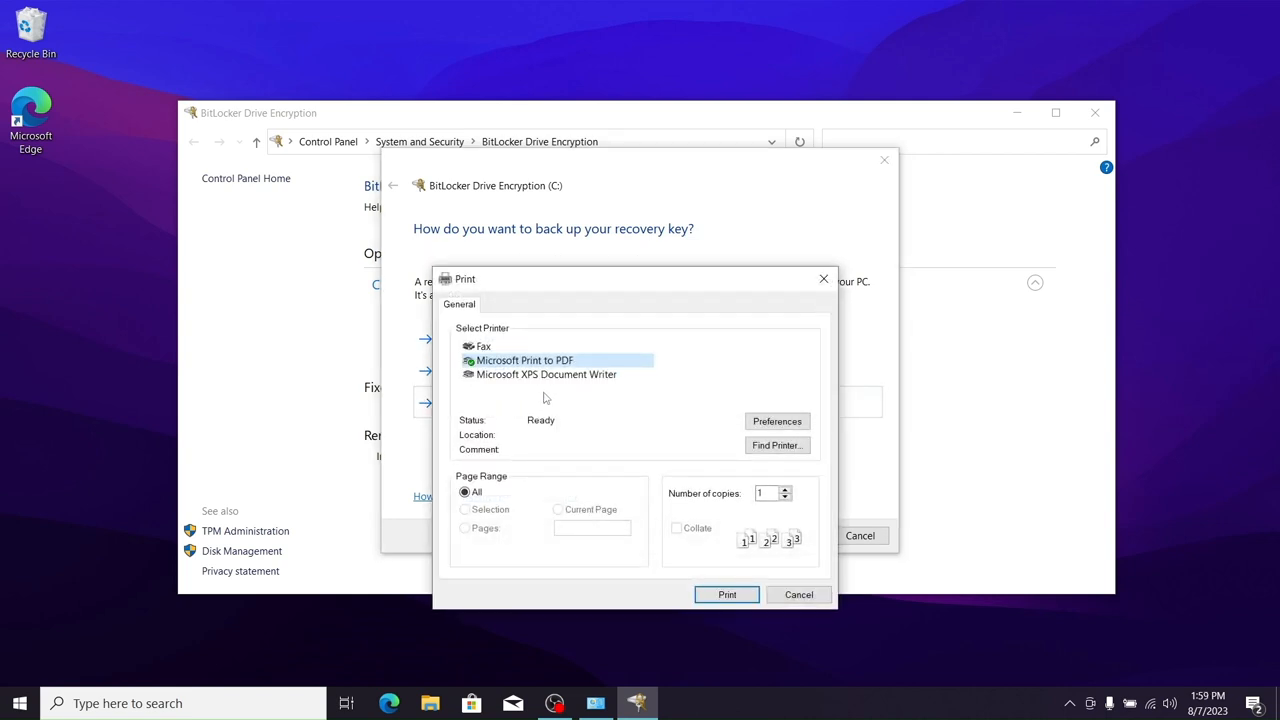
pyautogui.click(727, 594)
pyautogui.write('SavaryTech PC5 Recovery')
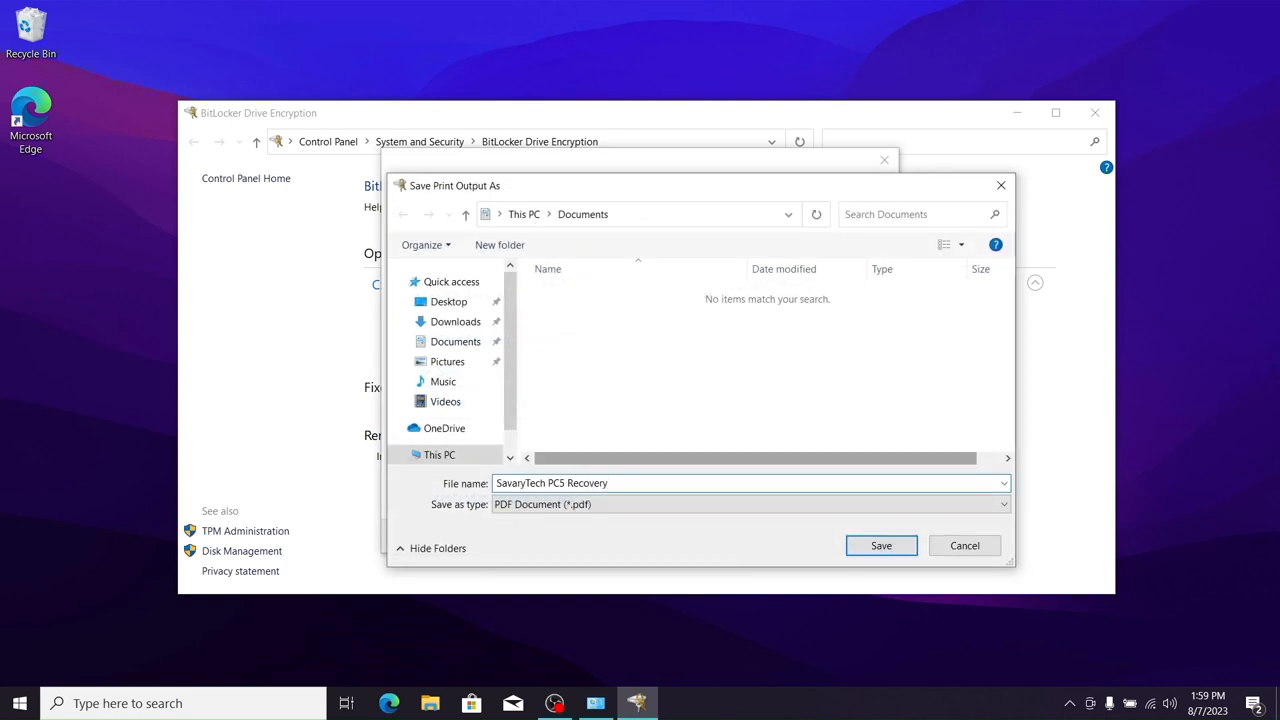
pyautogui.click(880, 545)
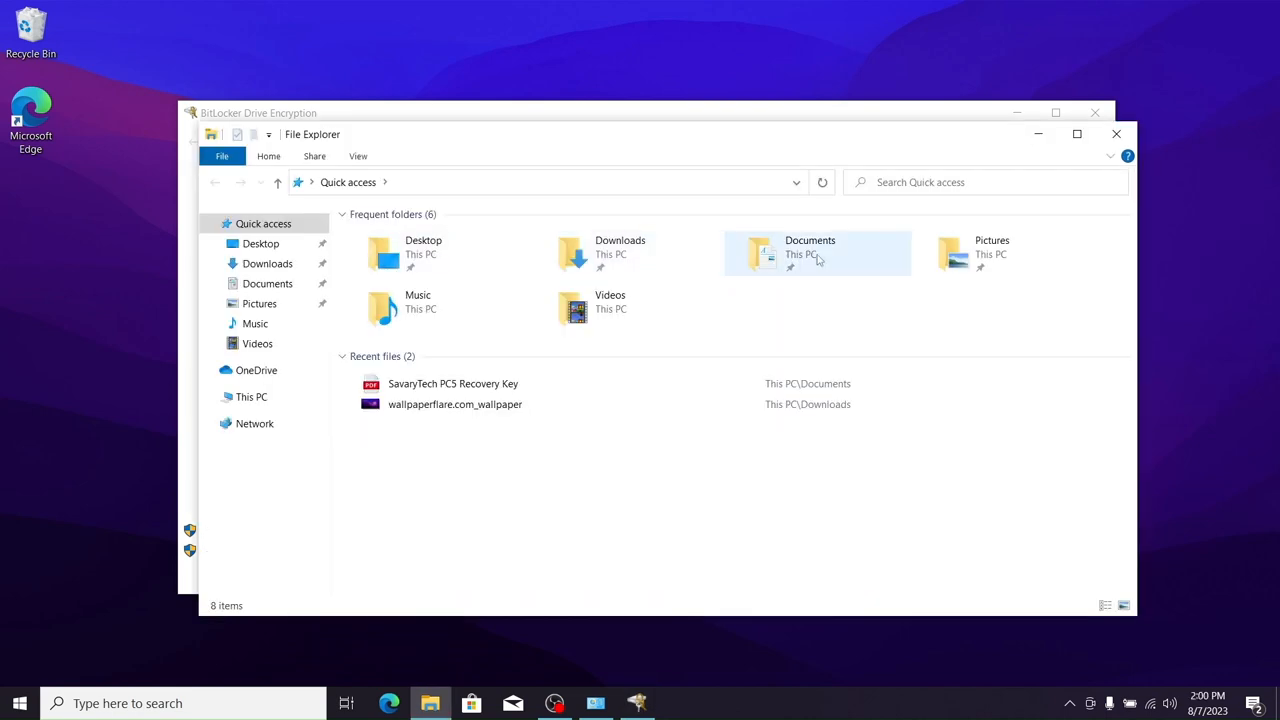
# Step: Open the recovery key PDF from Documents in Edge and highlight the recovery key digits
pyautogui.doubleClick(810, 247)
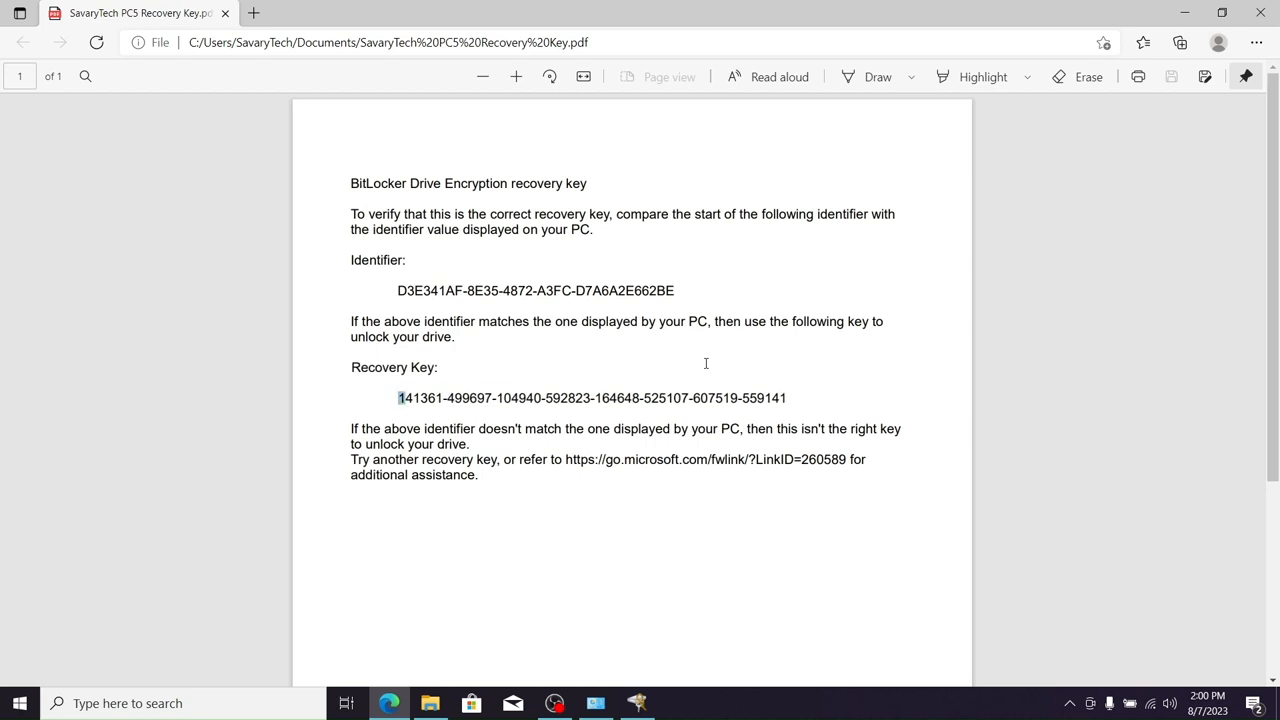
pyautogui.moveTo(398, 398); pyautogui.dragTo(585, 398)
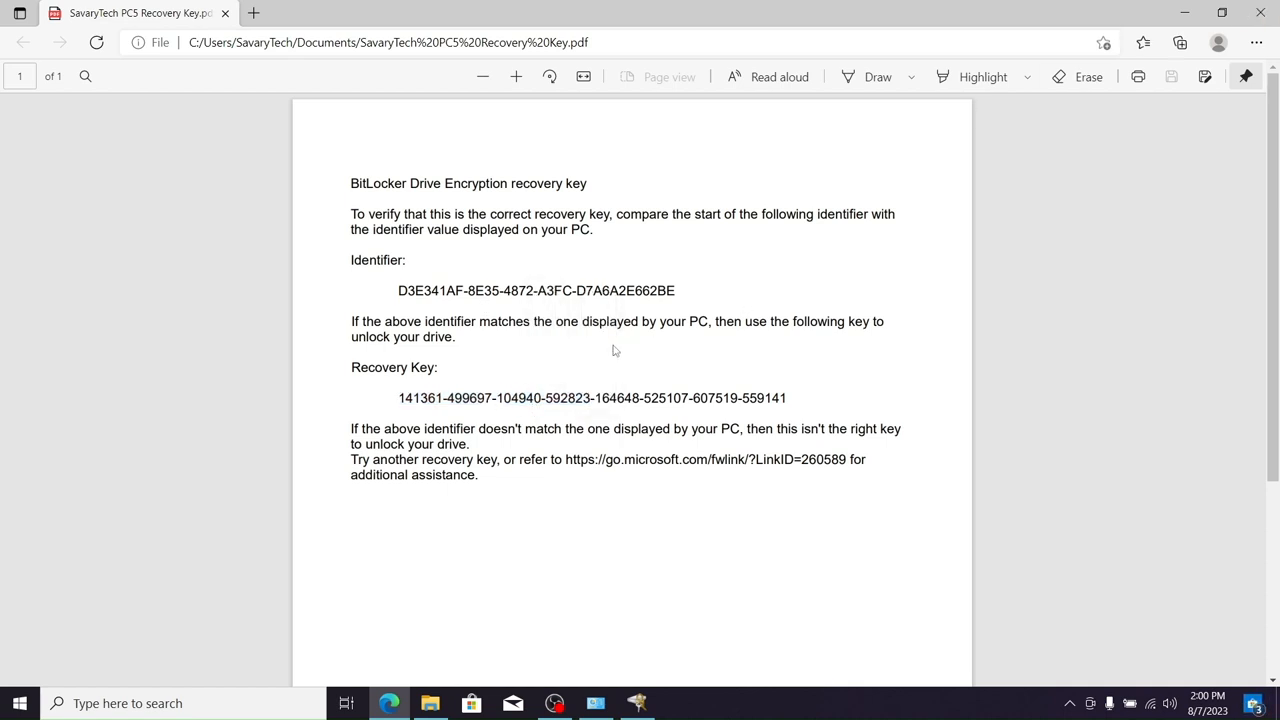
pyautogui.moveTo(398, 398); pyautogui.dragTo(592, 398)
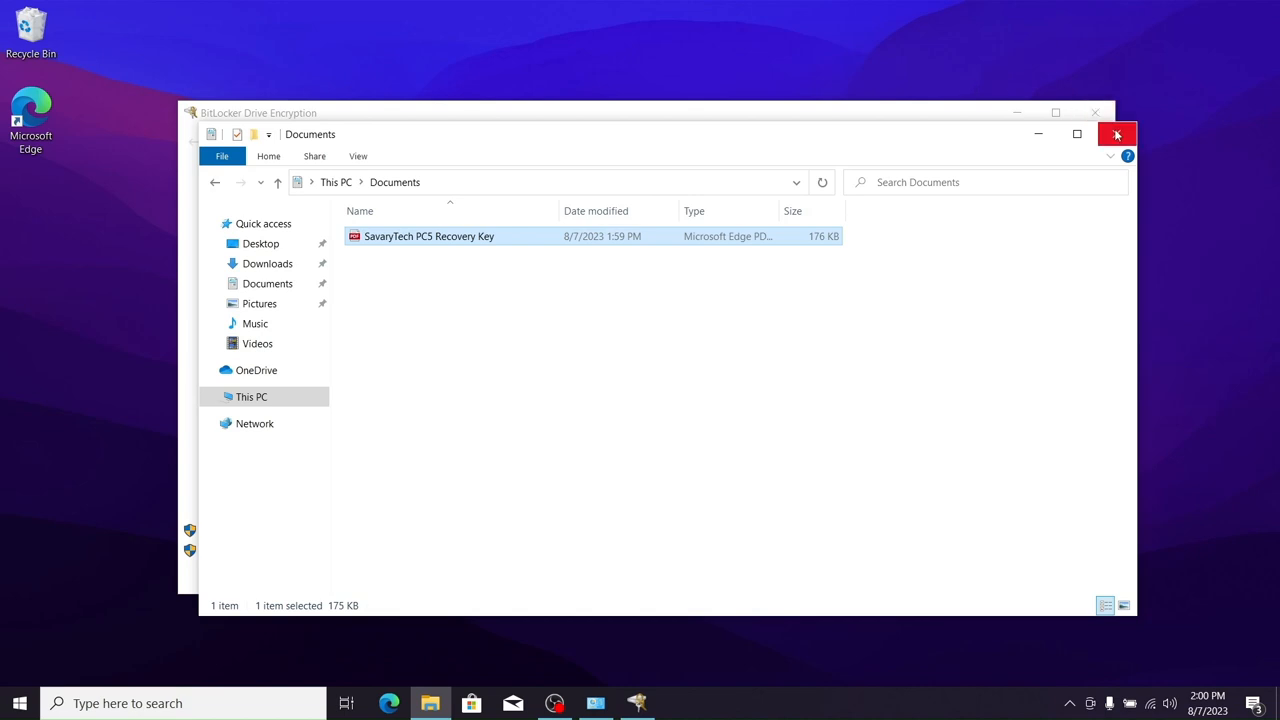
pyautogui.moveTo(1117, 134)
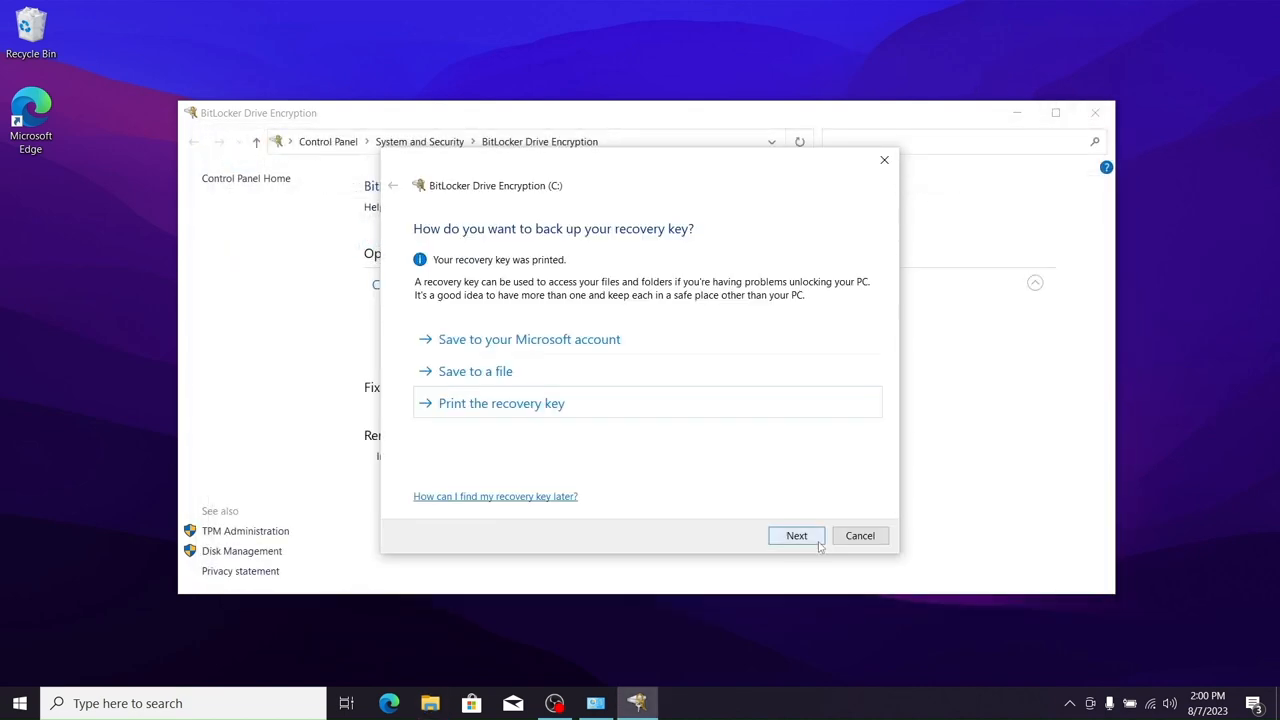
# Step: Encrypt used disk space only with New encryption mode and start encrypting drive C:
pyautogui.click(796, 535)
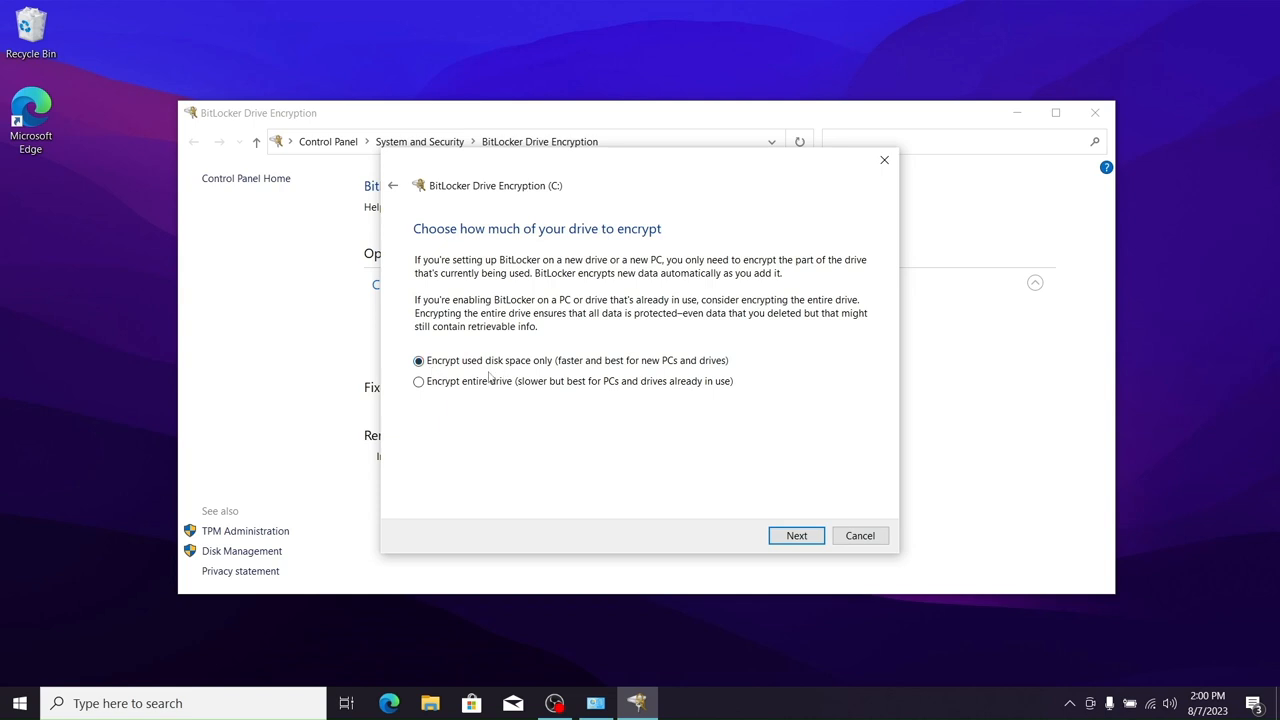
pyautogui.click(796, 535)
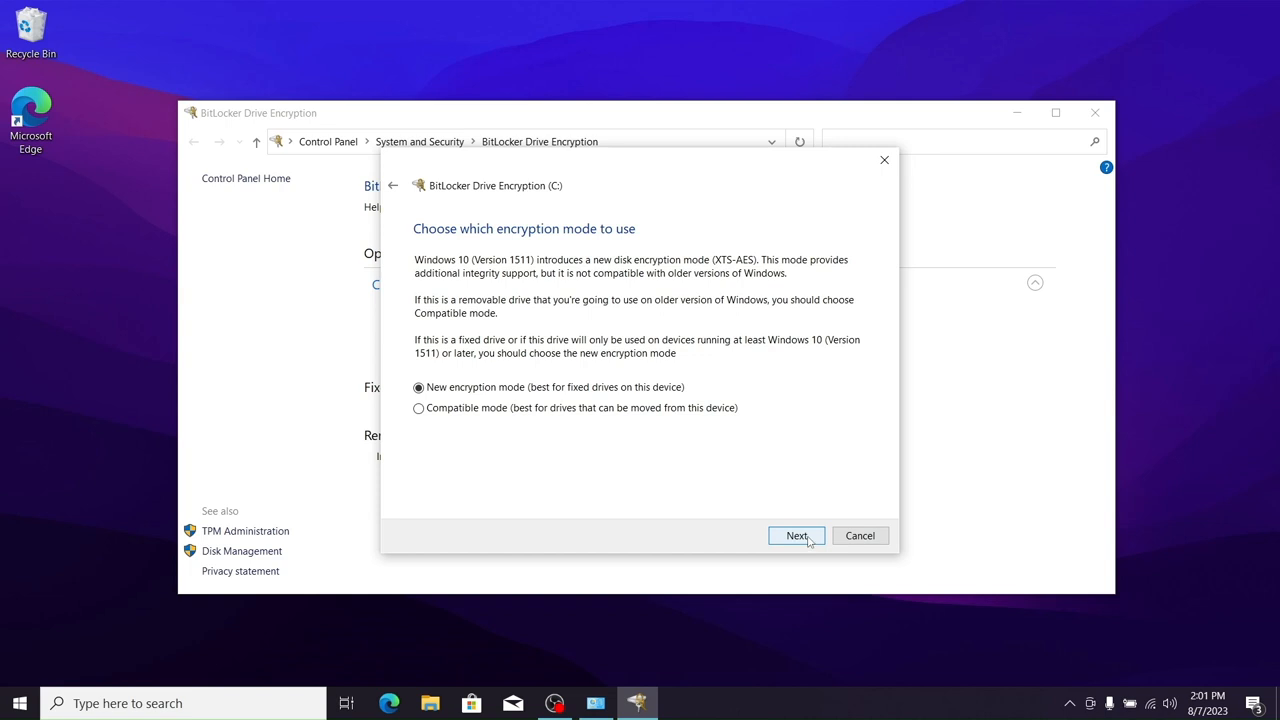
pyautogui.click(797, 535)
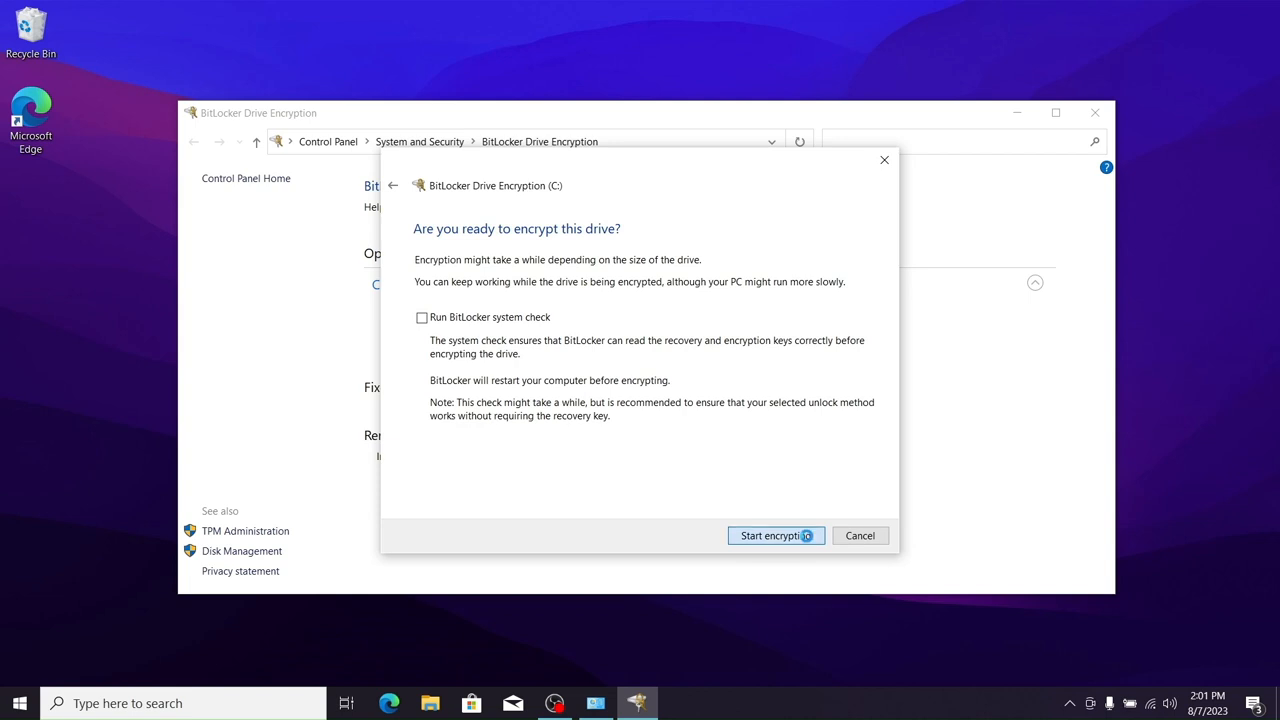
pyautogui.click(770, 535)
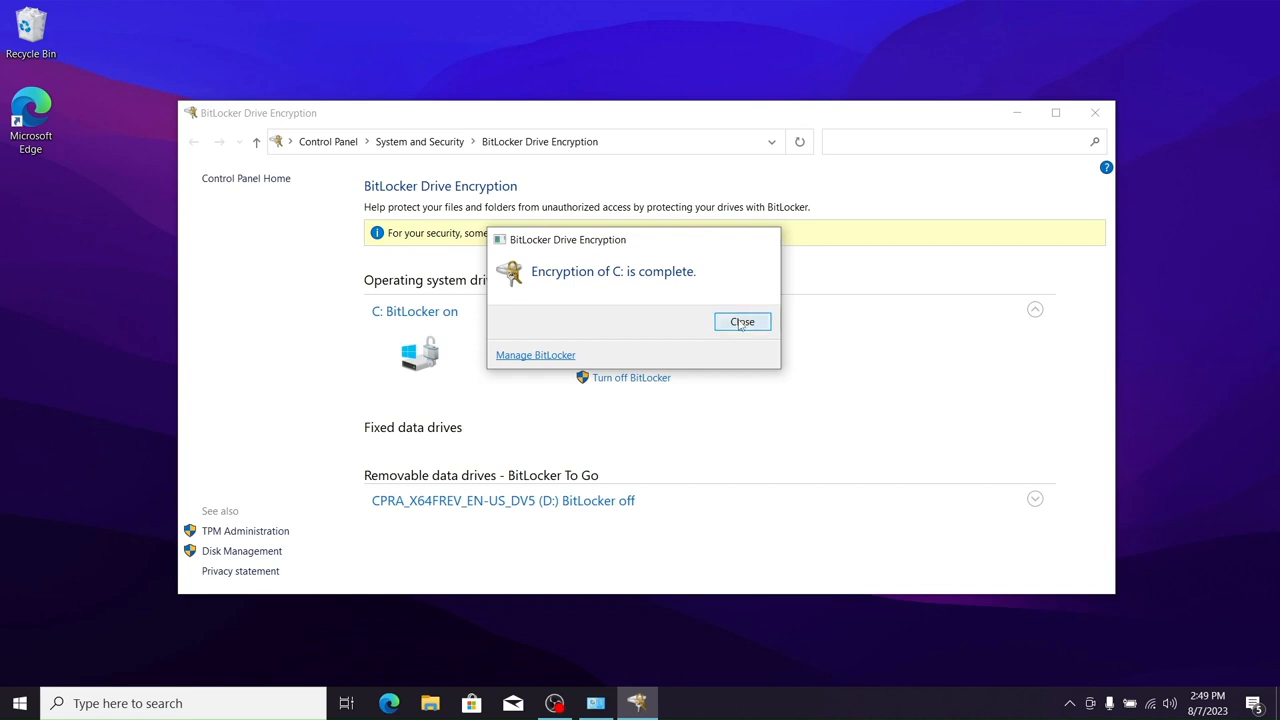
# Step: Dismiss the completion notice, cancel the recovery key backup options, and close Control Panel
pyautogui.click(742, 321)
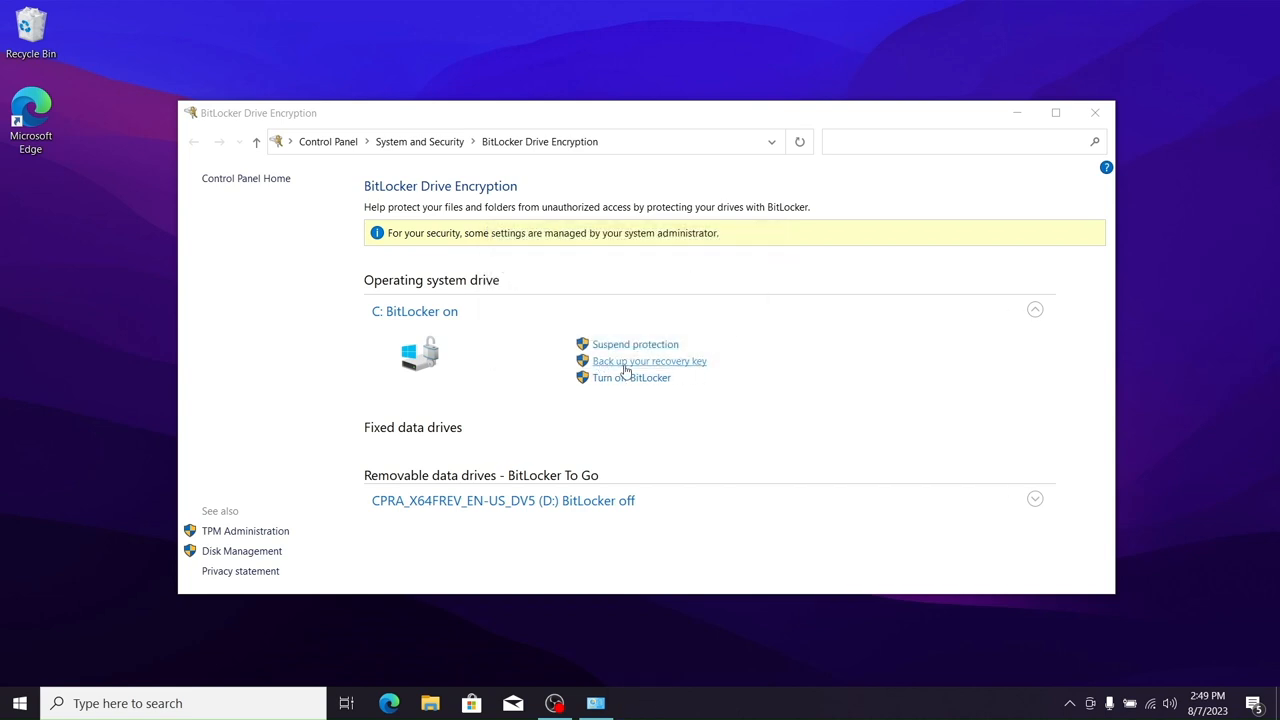
pyautogui.click(648, 361)
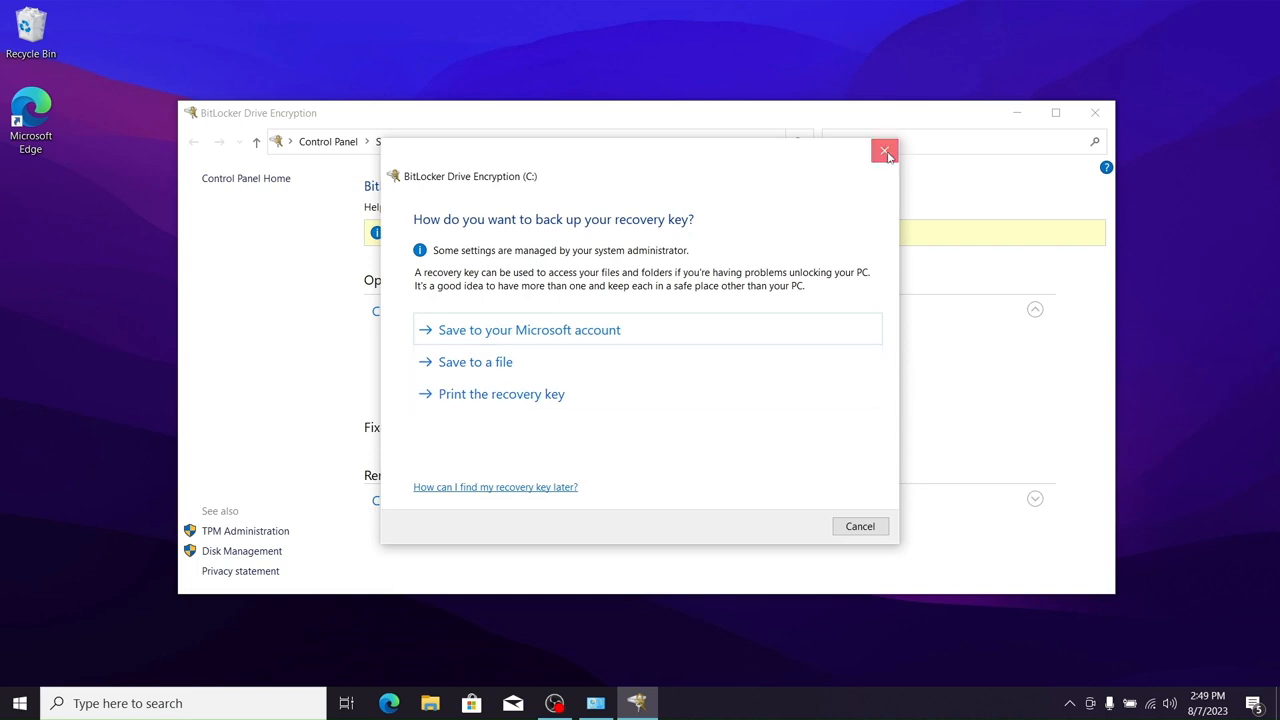
pyautogui.click(884, 151)
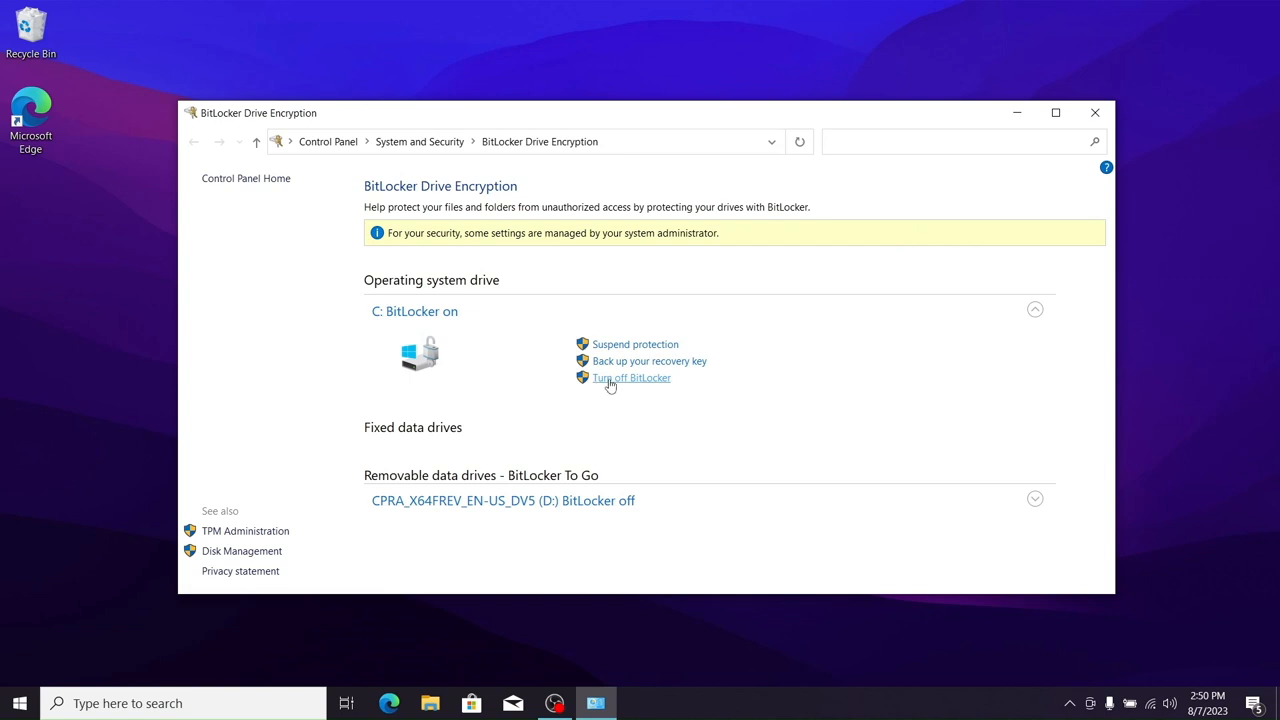
pyautogui.moveTo(703, 331)
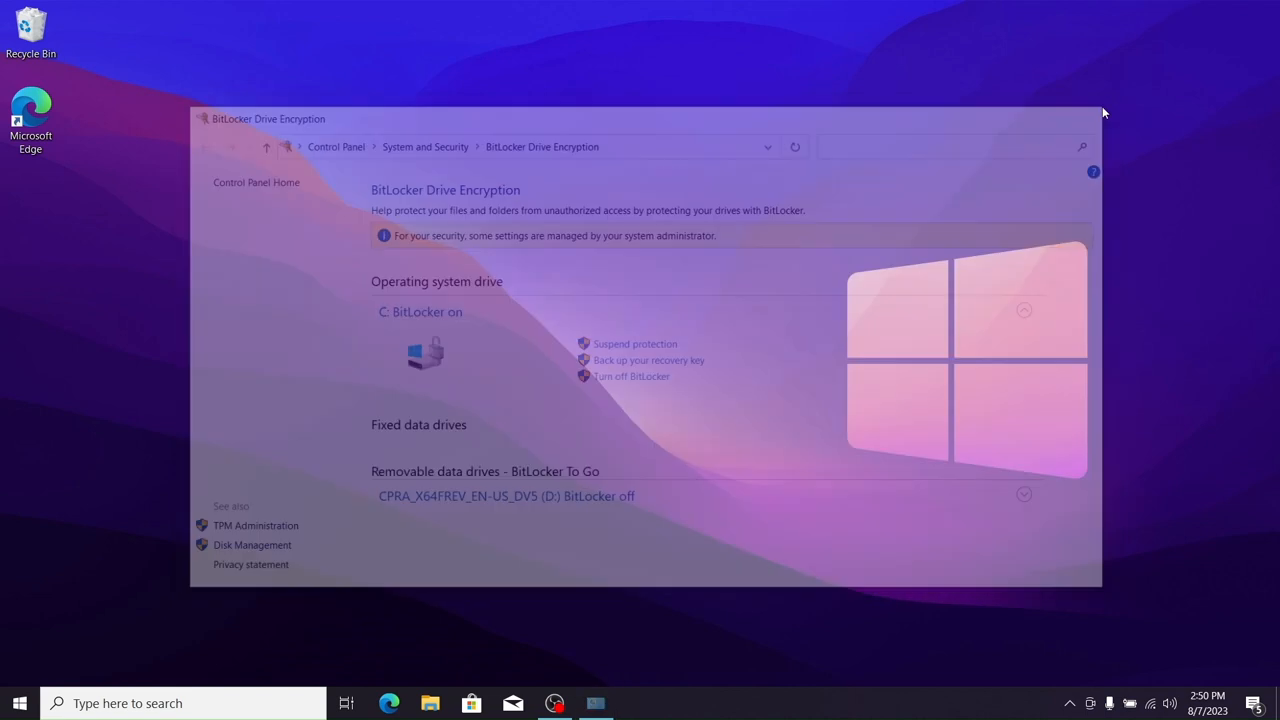
pyautogui.click(1090, 119)
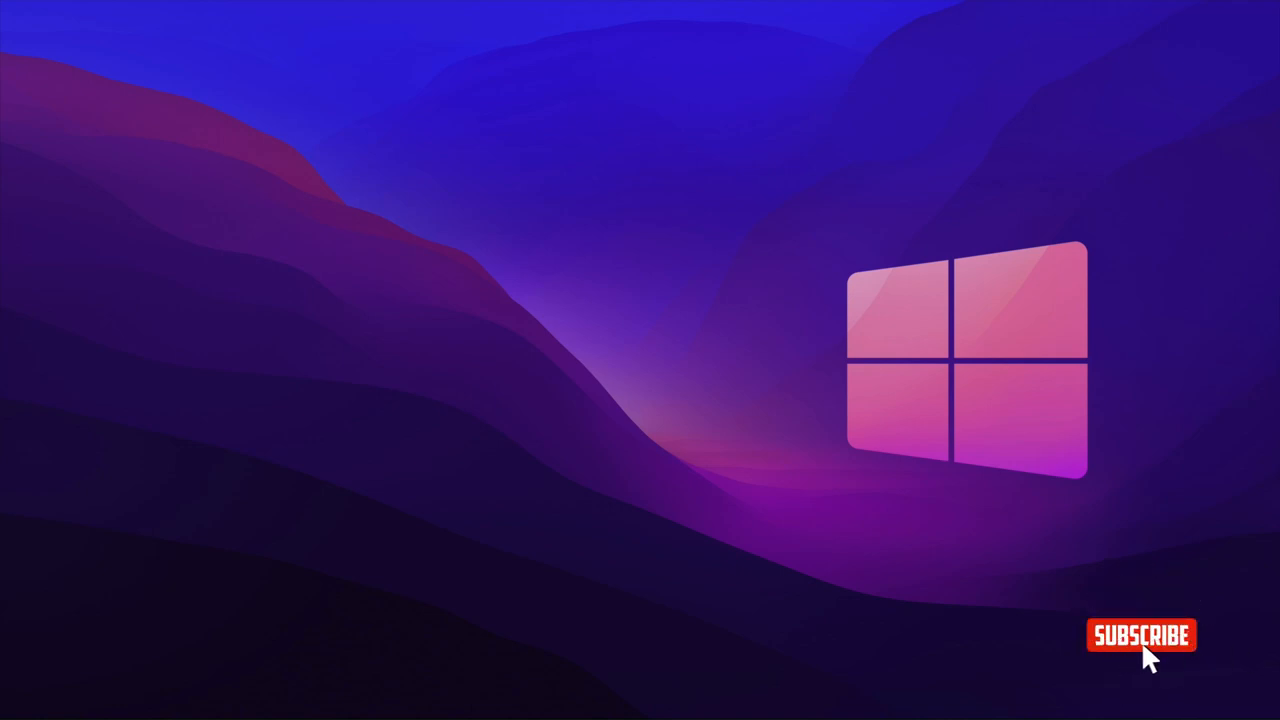
pyautogui.click(1148, 637)
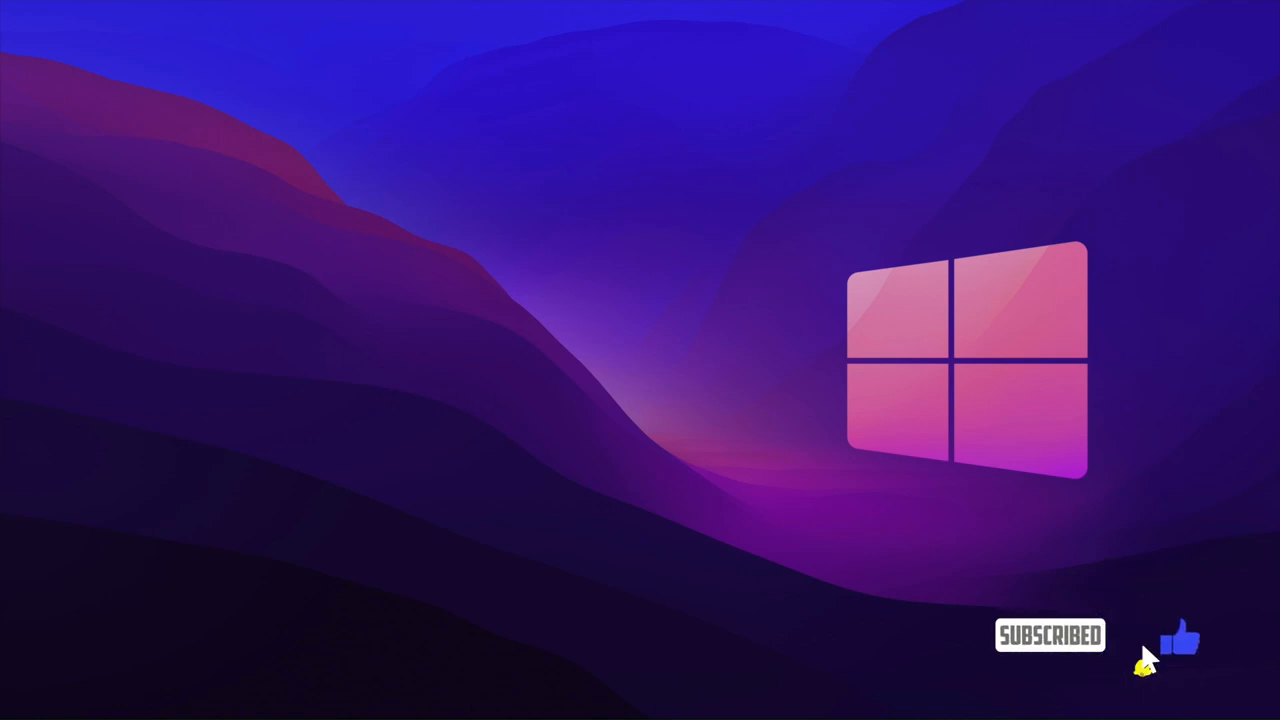